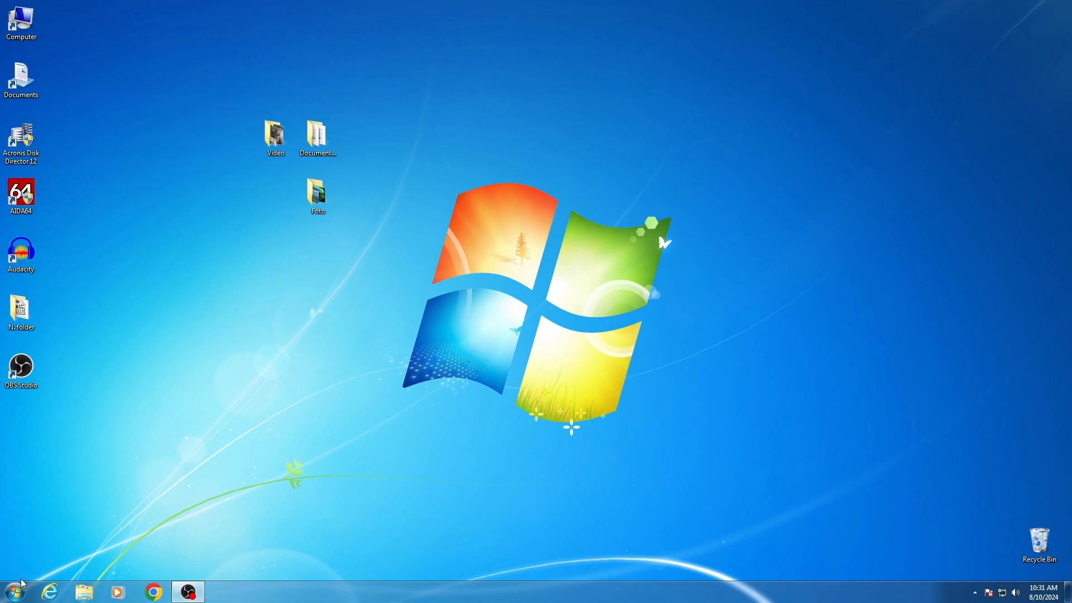
Launch Disk Management via diskmgmt.msc from Start search and show the C: partition's actions.
{"action": "left_click", "coordinate": [10, 589]}
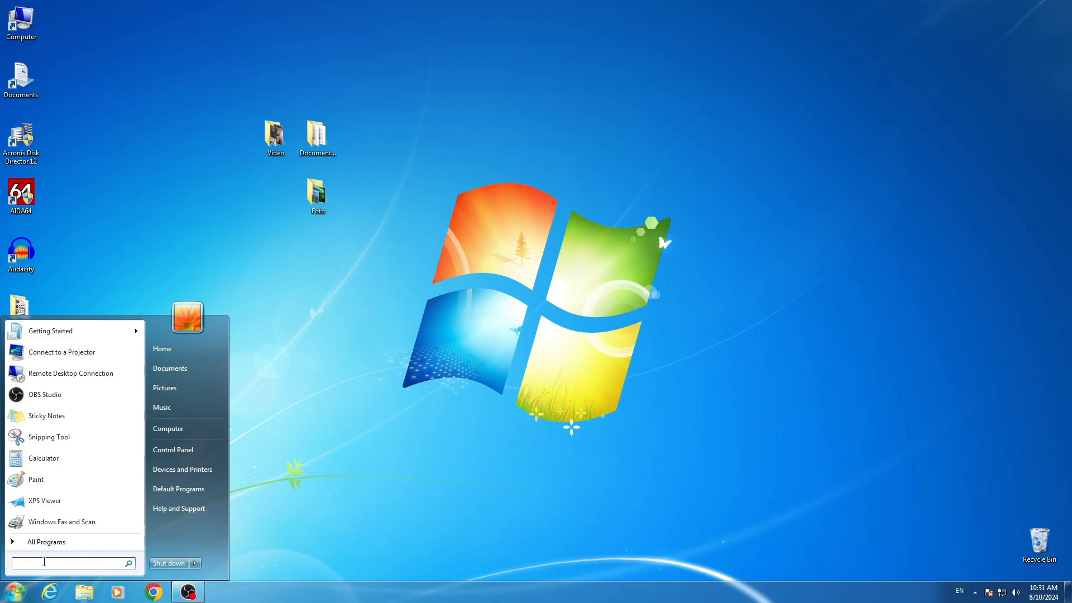
{"action": "type", "text": "disk"}
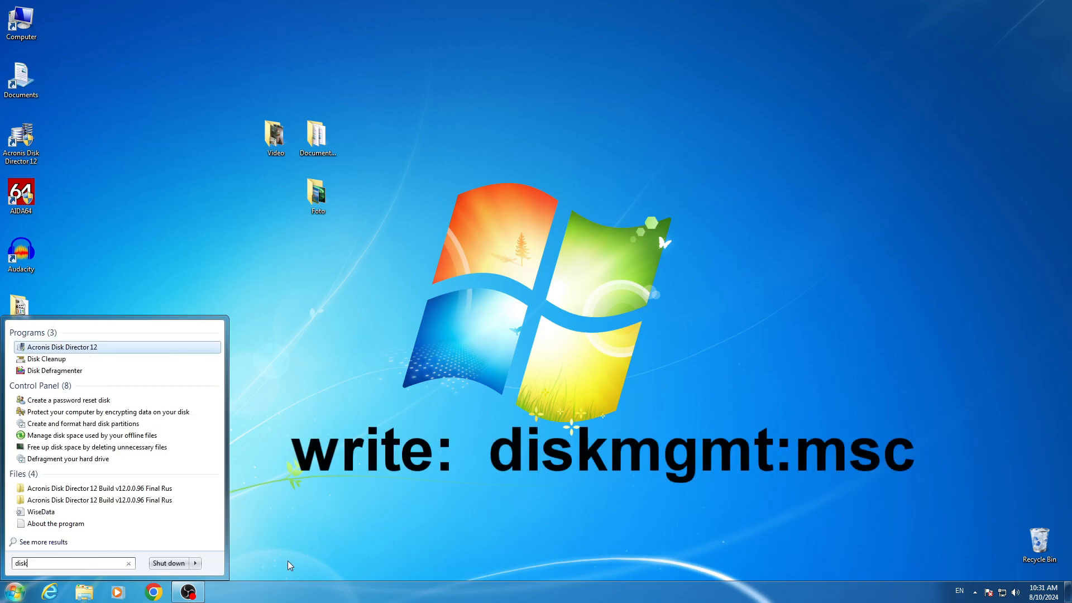
{"action": "type", "text": "diskmgmt.m"}
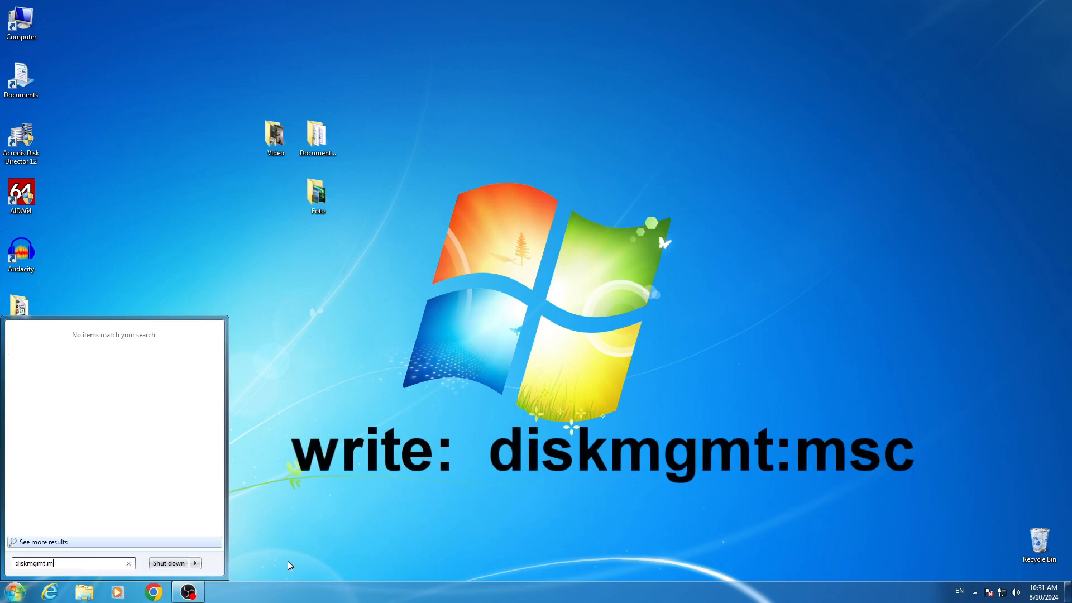
{"action": "key", "text": "enter"}
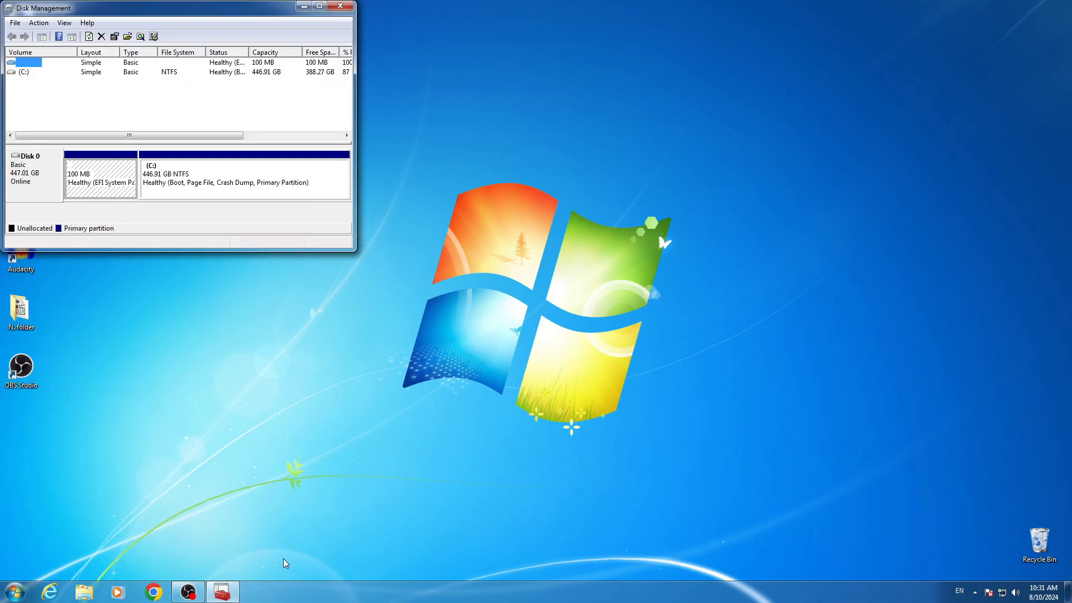
{"action": "left_click_drag", "start_coordinate": [178, 8], "coordinate": [403, 122]}
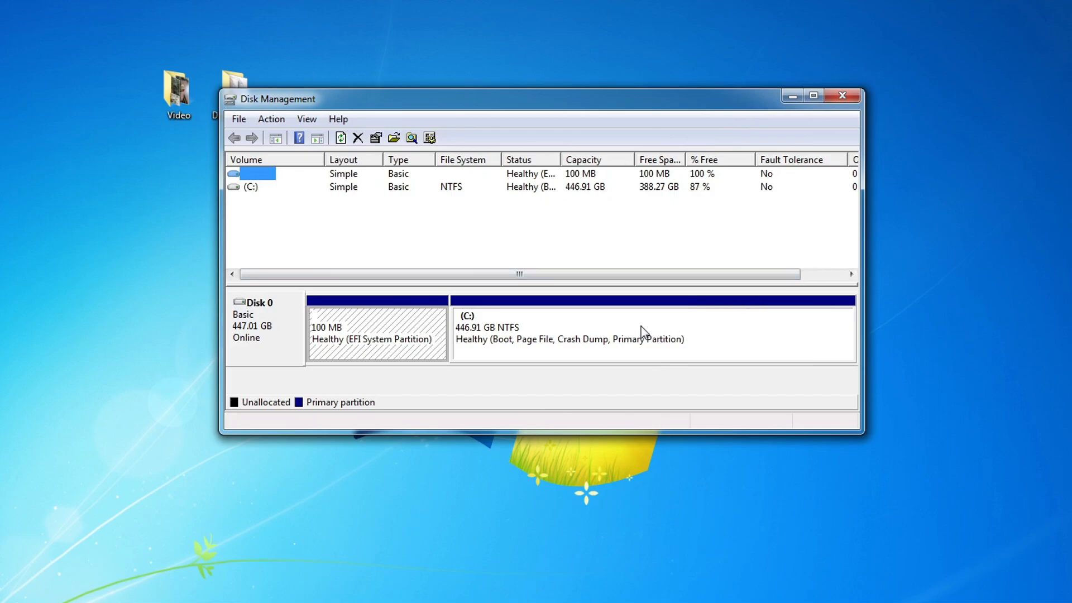
{"action": "right_click", "coordinate": [642, 332]}
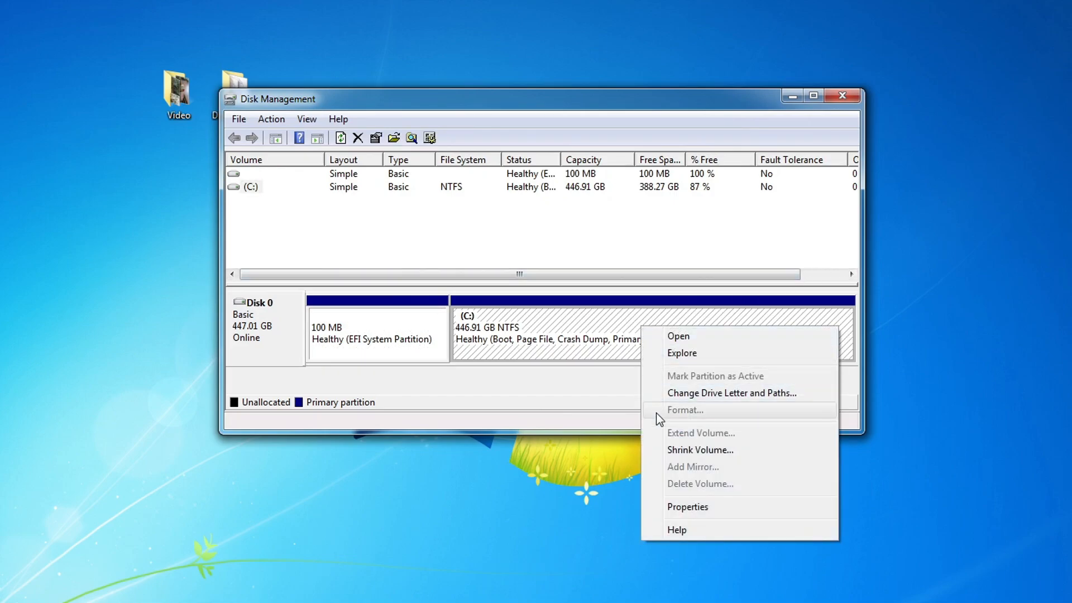
{"action": "mouse_move", "coordinate": [762, 450]}
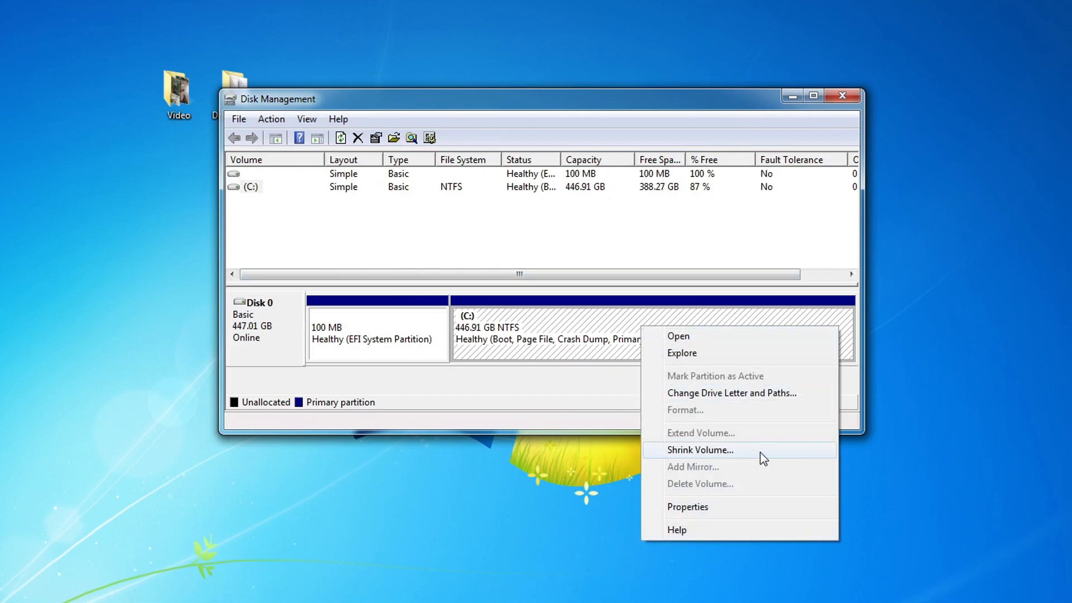
Shrink the C: volume by 300000 MB.
{"action": "left_click", "coordinate": [699, 450]}
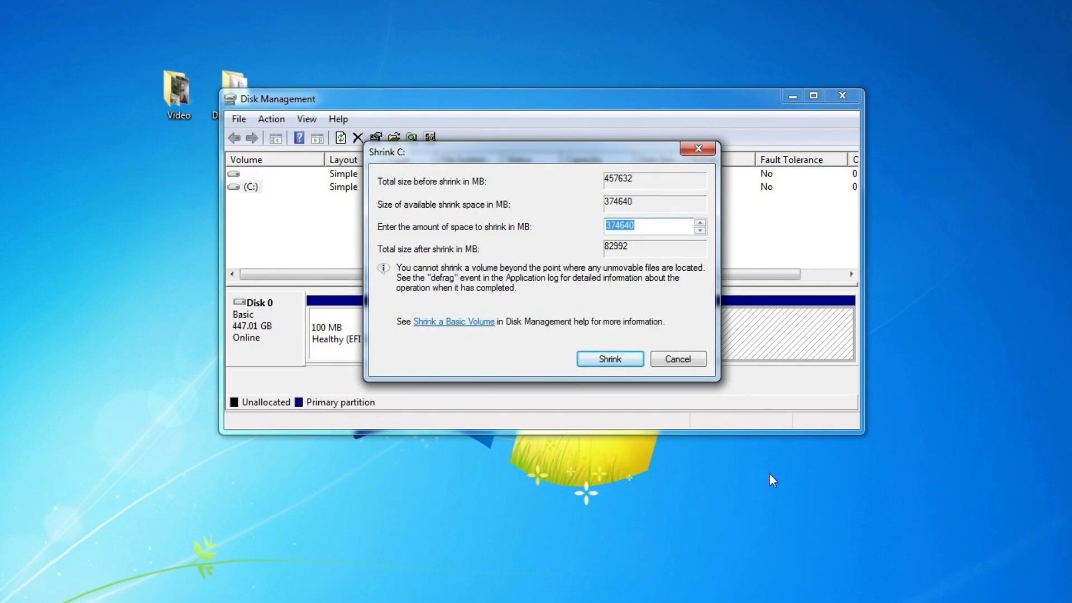
{"action": "mouse_move", "coordinate": [668, 234]}
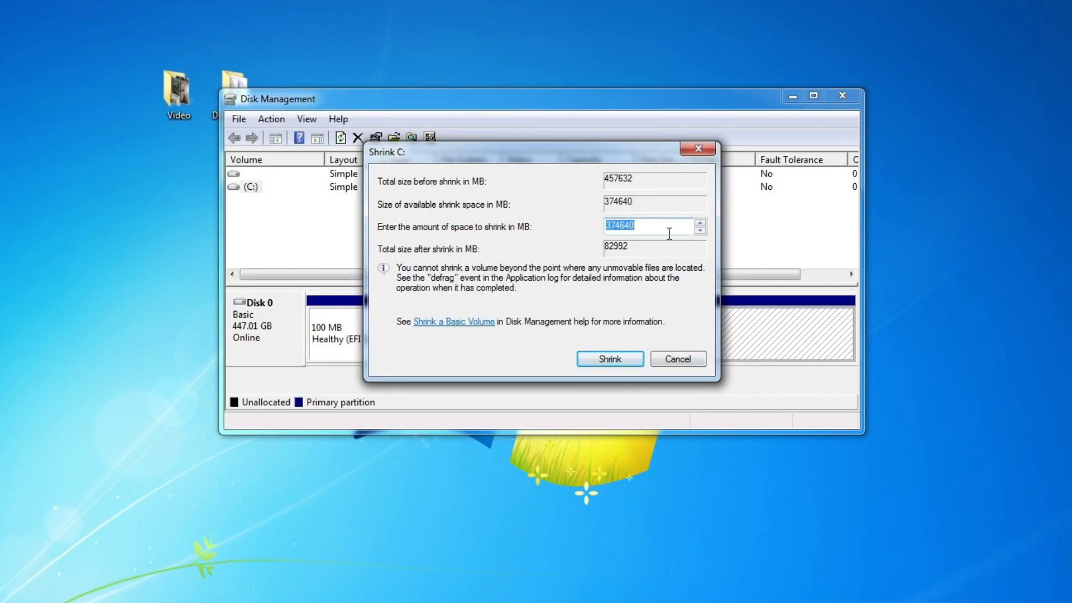
{"action": "type", "text": "37464"}
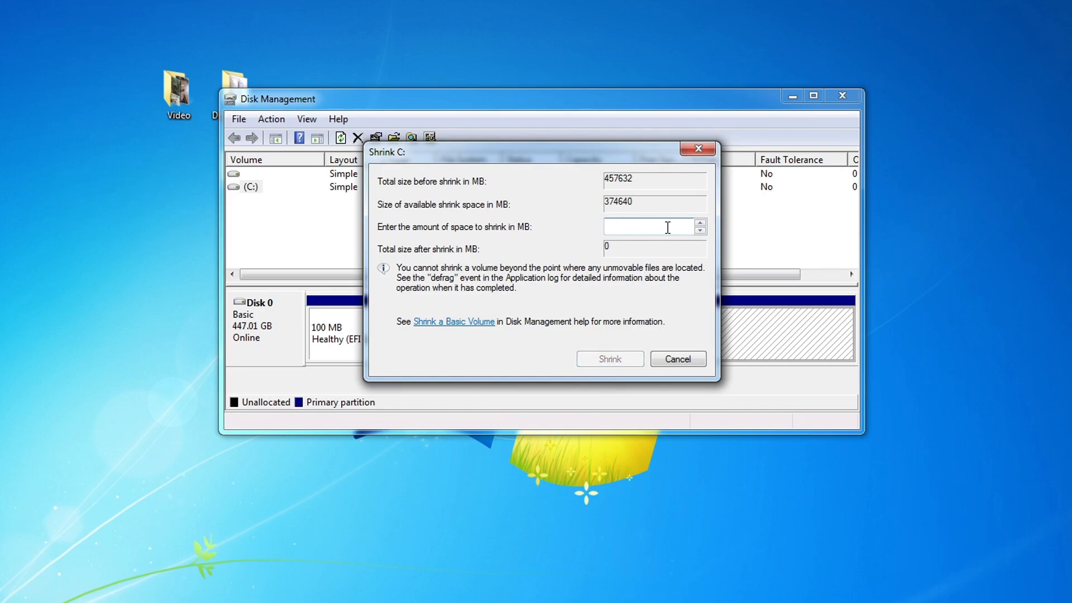
{"action": "type", "text": "300000"}
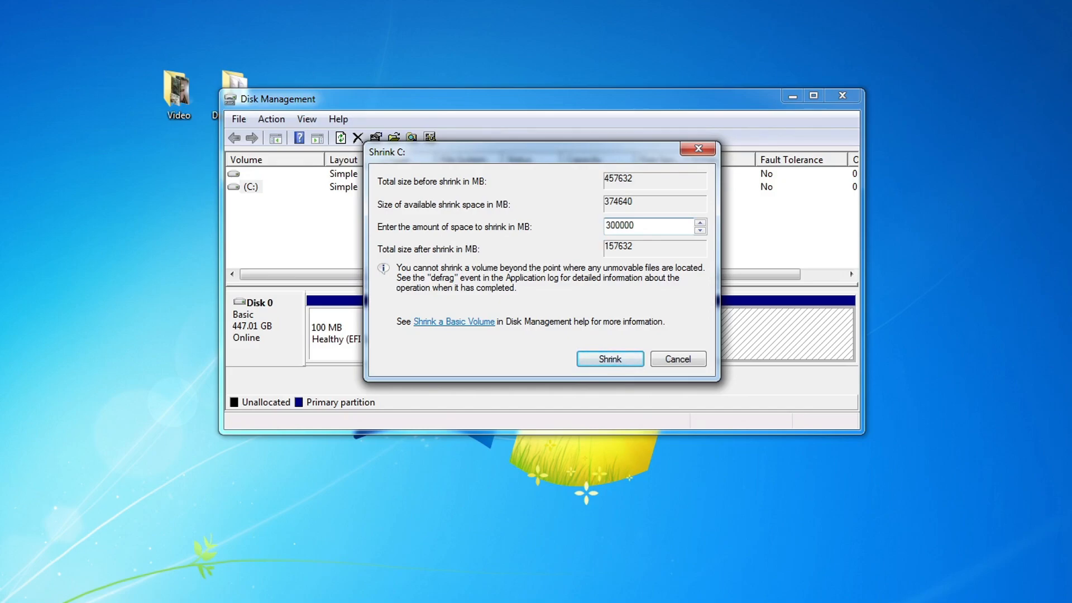
{"action": "left_click", "coordinate": [647, 225]}
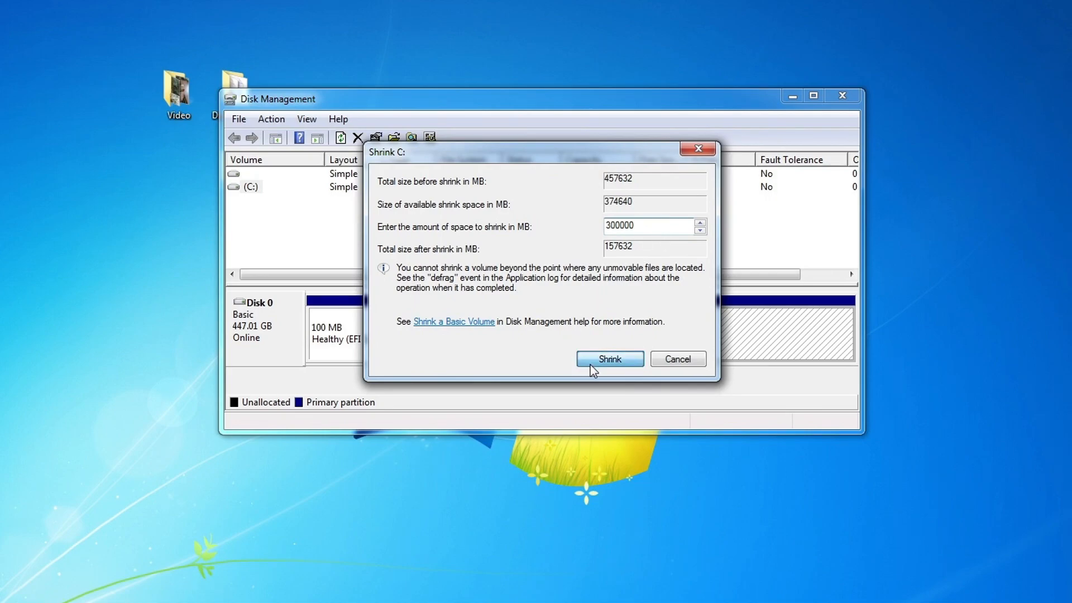
{"action": "left_click", "coordinate": [608, 358]}
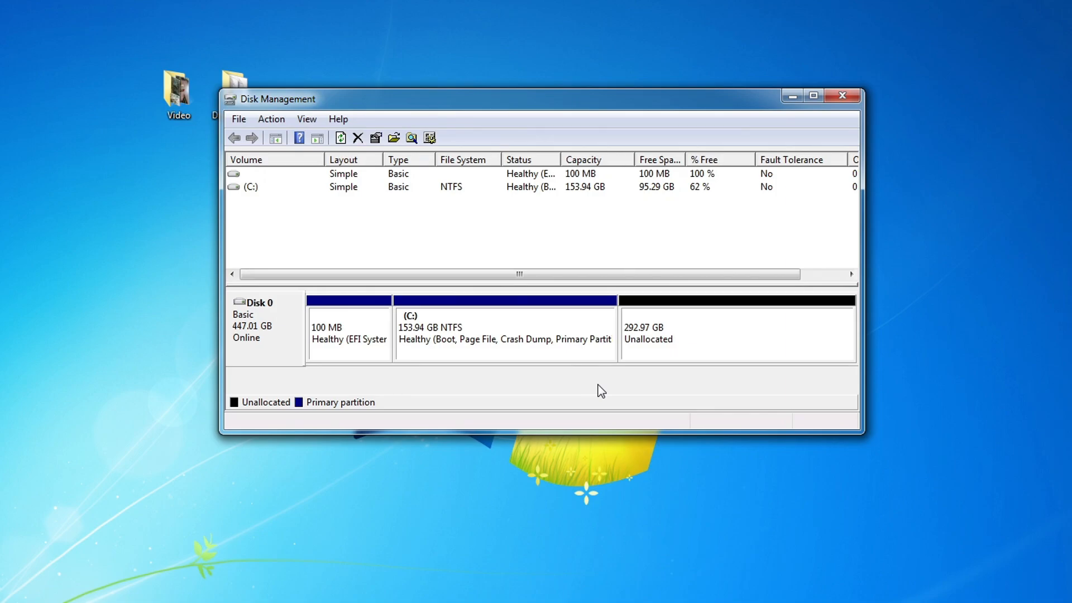
Select the new 292.97 GB unallocated space and close Disk Management.
{"action": "left_click", "coordinate": [734, 332]}
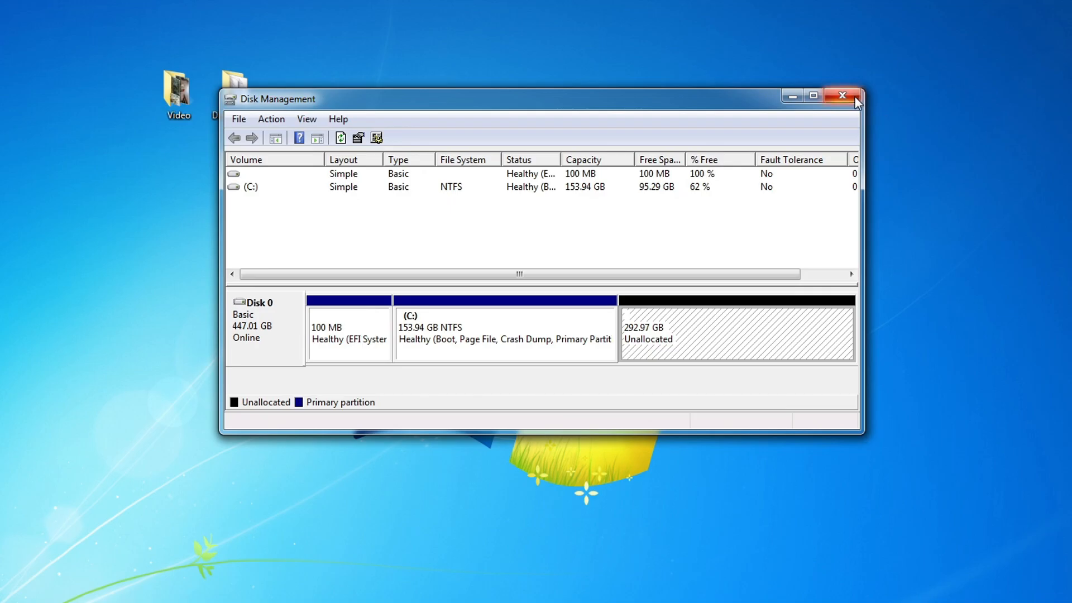
{"action": "left_click", "coordinate": [841, 96]}
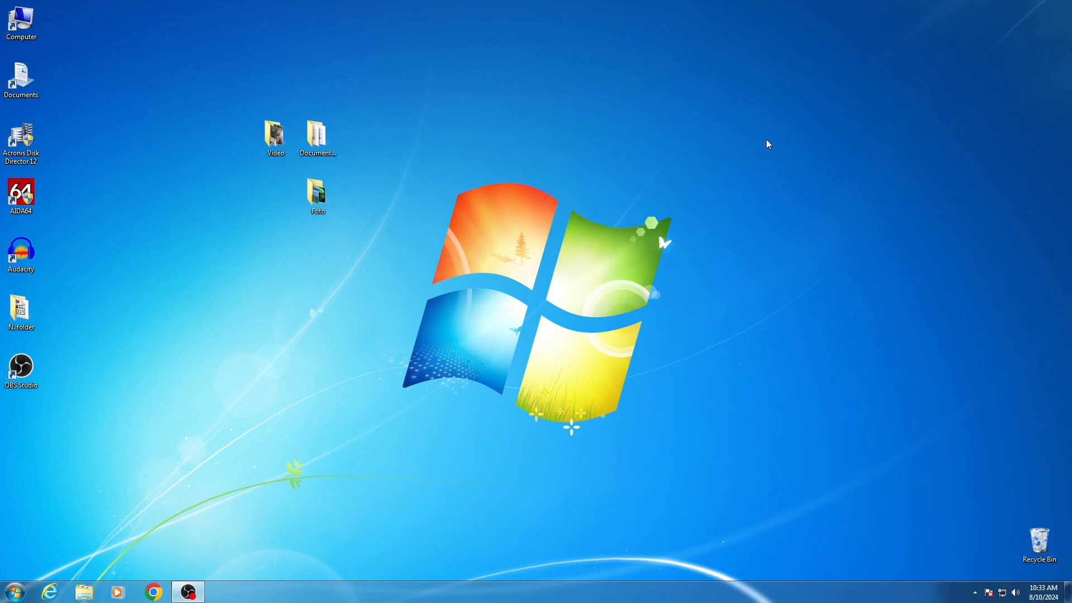
View the Computer drives in Explorer — Local Disk (C:) and USB (D:) — then close the window.
{"action": "left_click", "coordinate": [84, 591]}
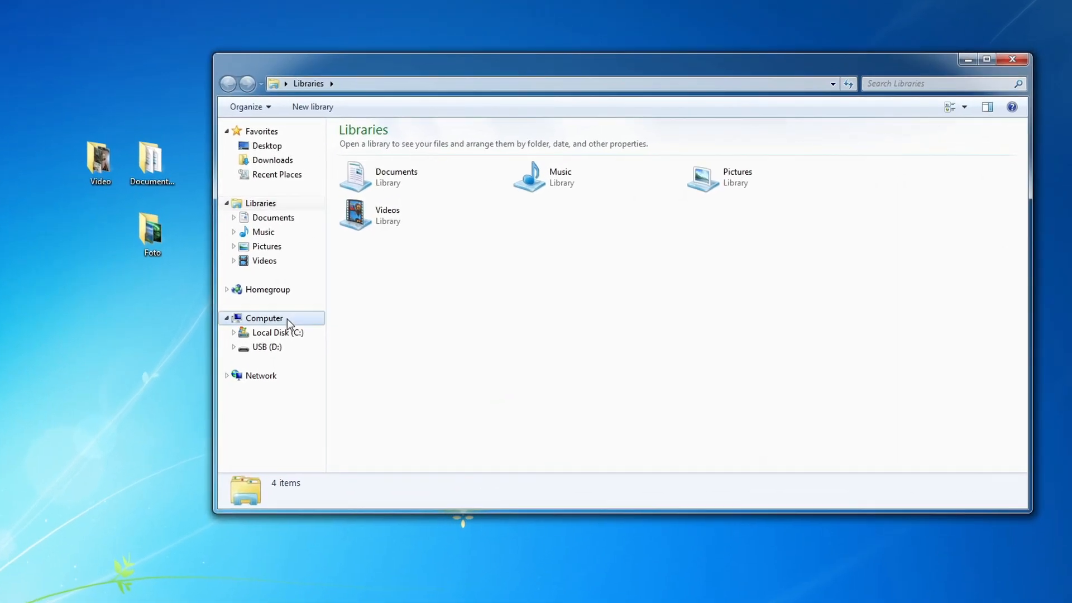
{"action": "left_click", "coordinate": [264, 318]}
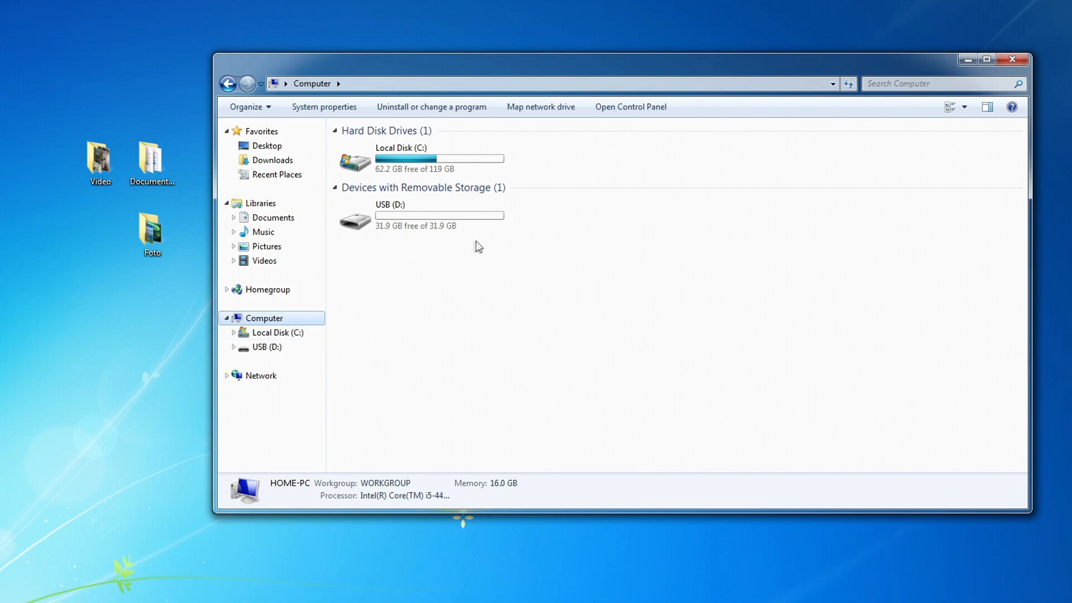
{"action": "mouse_move", "coordinate": [450, 247]}
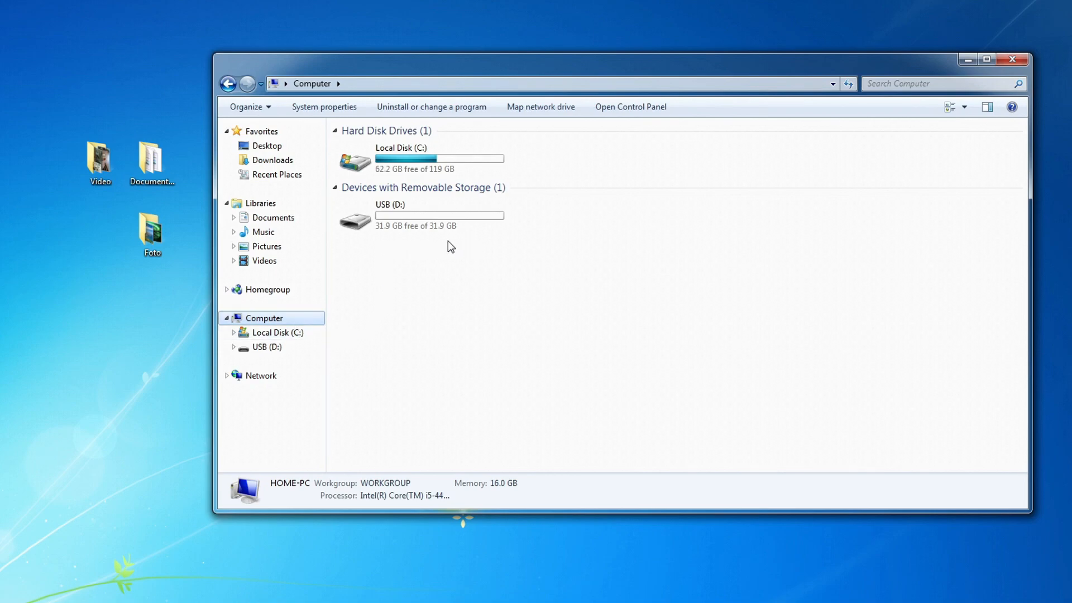
{"action": "left_click", "coordinate": [1011, 60]}
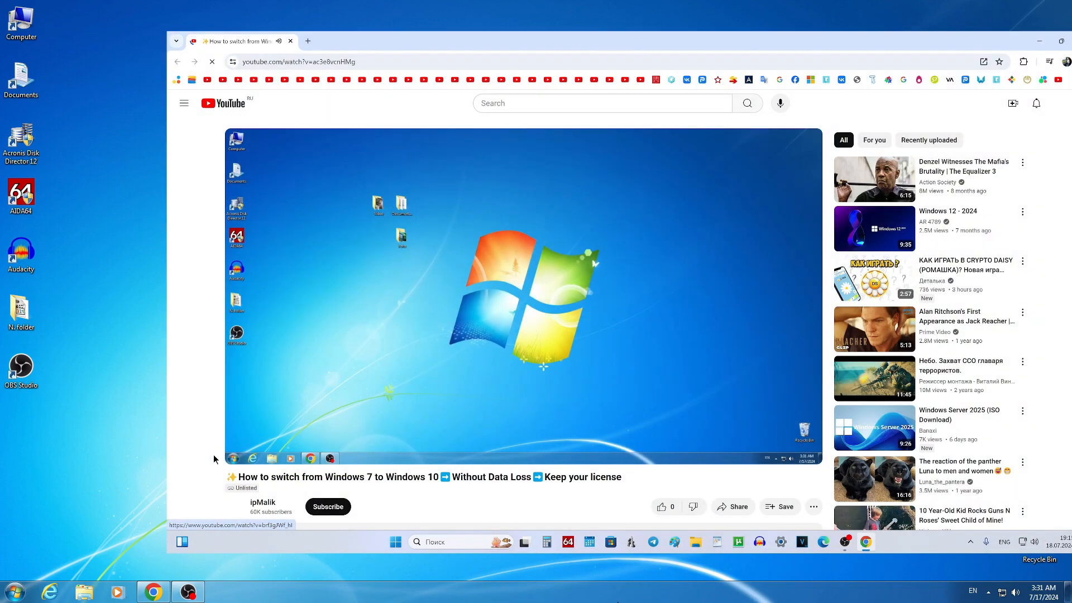
Reach Microsoft's Download Windows 10 page from the tutorial link and download the media creation tool.
{"action": "scroll", "scroll_direction": "down", "scroll_amount": 3}
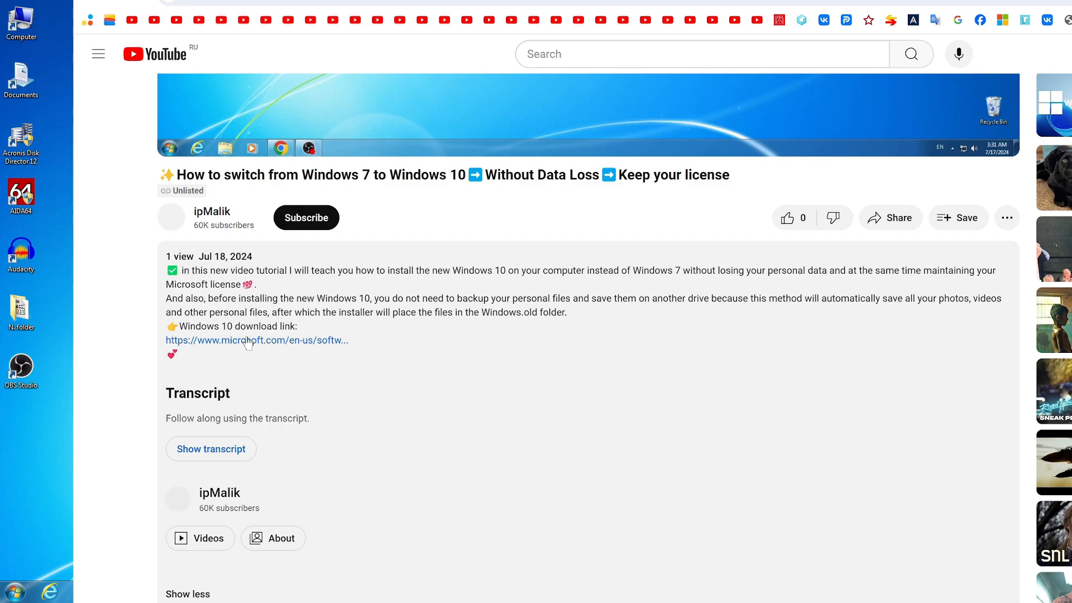
{"action": "left_click", "coordinate": [257, 340]}
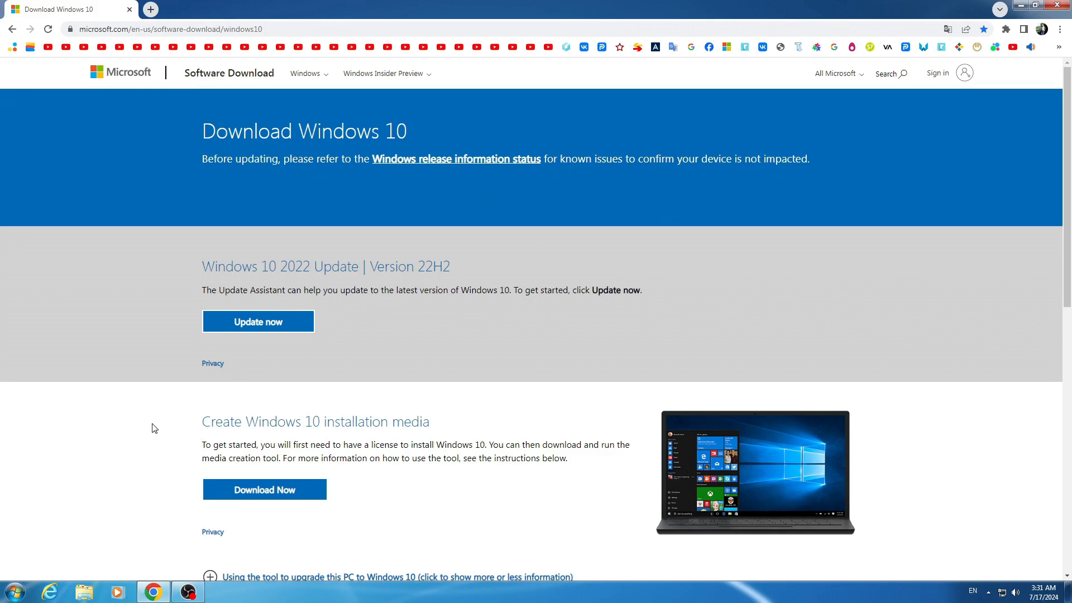
{"action": "scroll", "scroll_direction": "down", "scroll_amount": 3}
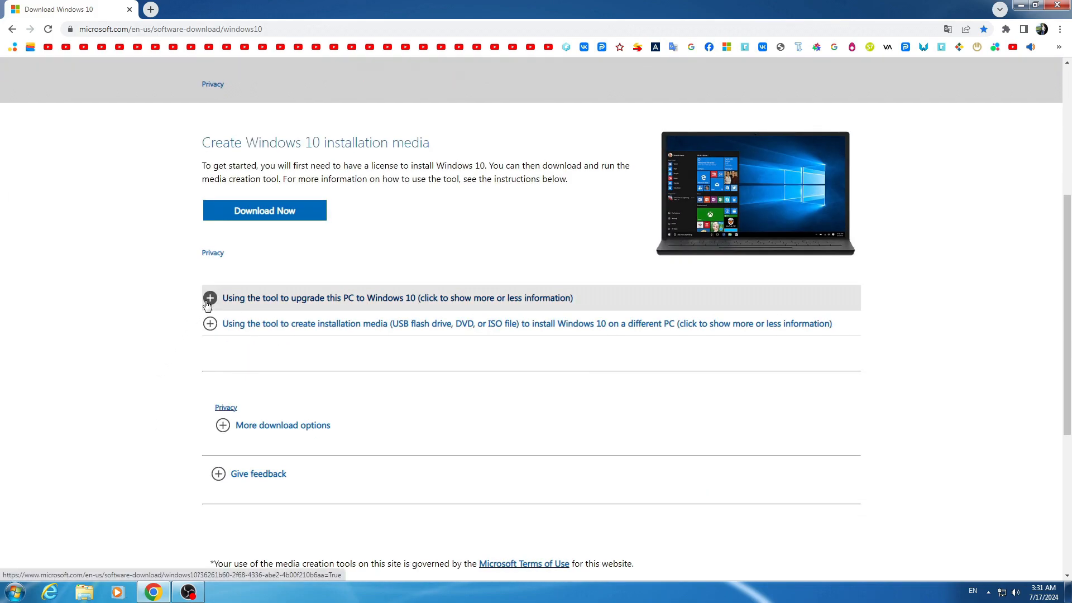
{"action": "left_click", "coordinate": [210, 297]}
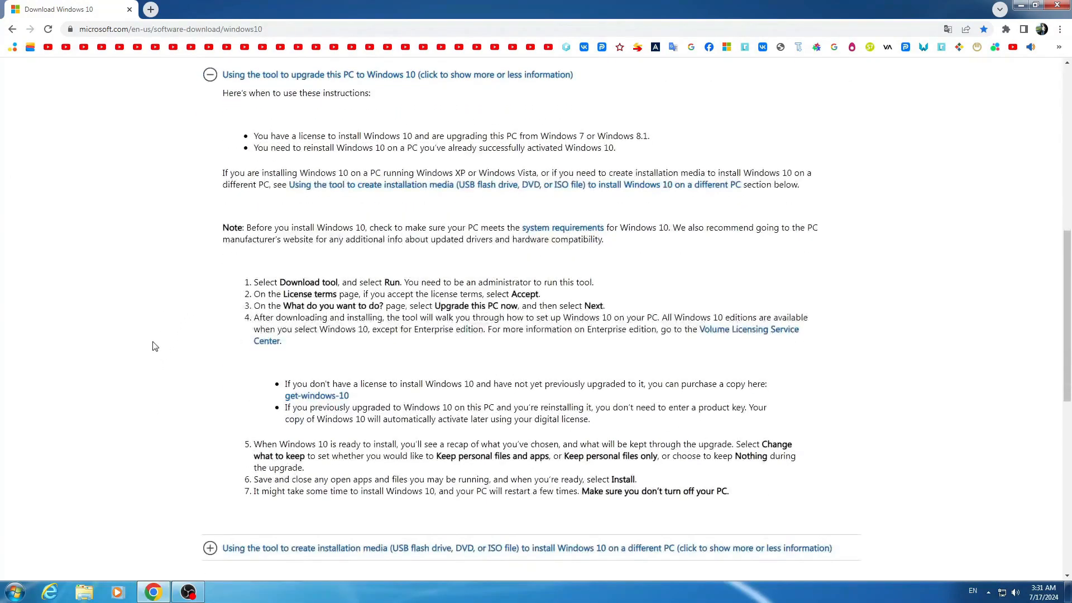
{"action": "scroll", "scroll_direction": "up", "scroll_amount": 3}
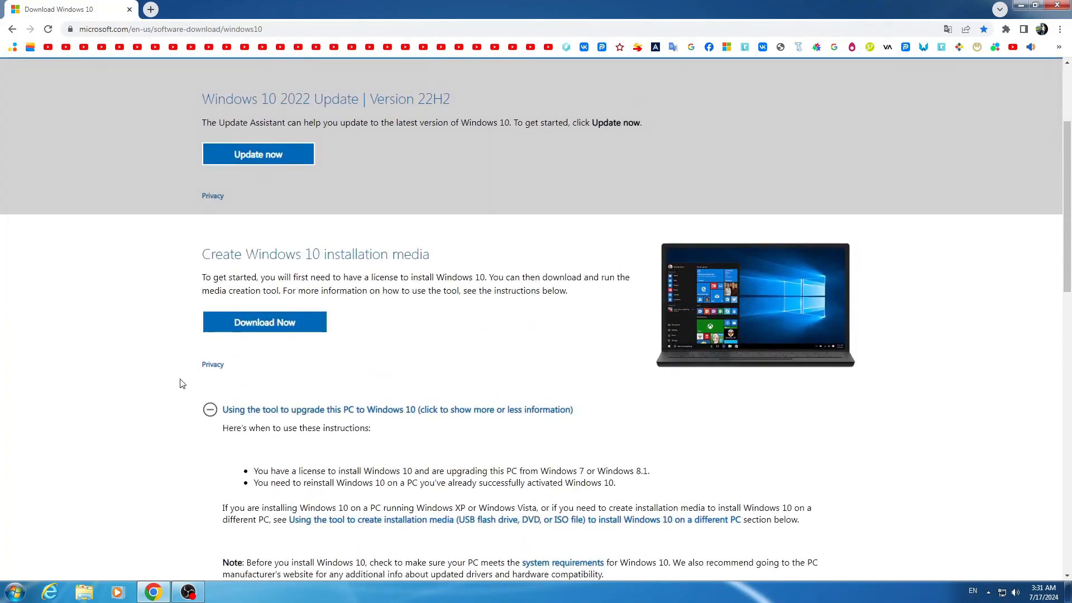
{"action": "left_click", "coordinate": [210, 408]}
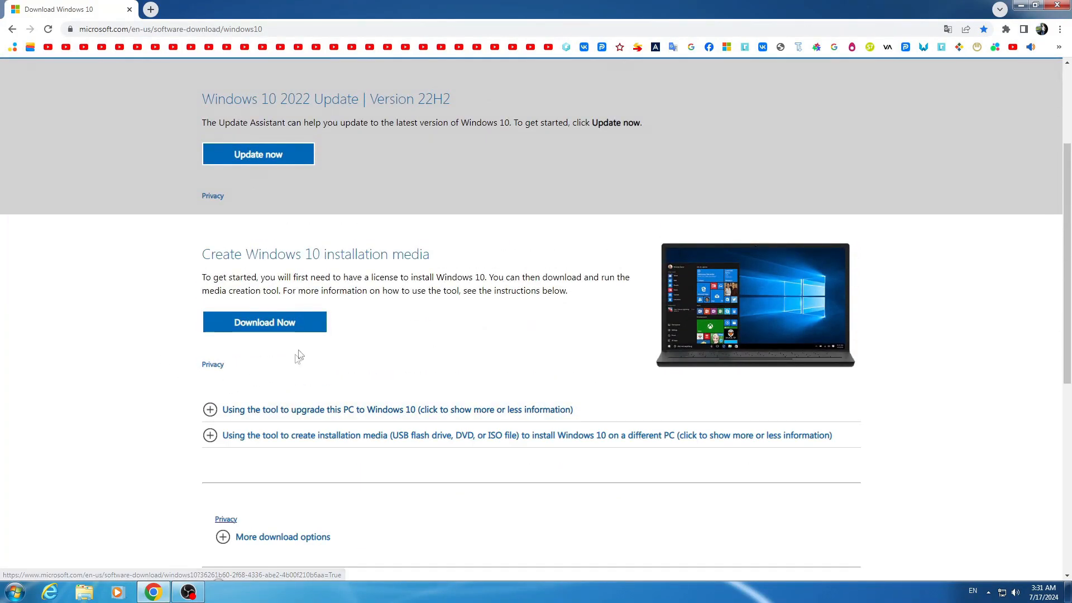
{"action": "left_click", "coordinate": [263, 321]}
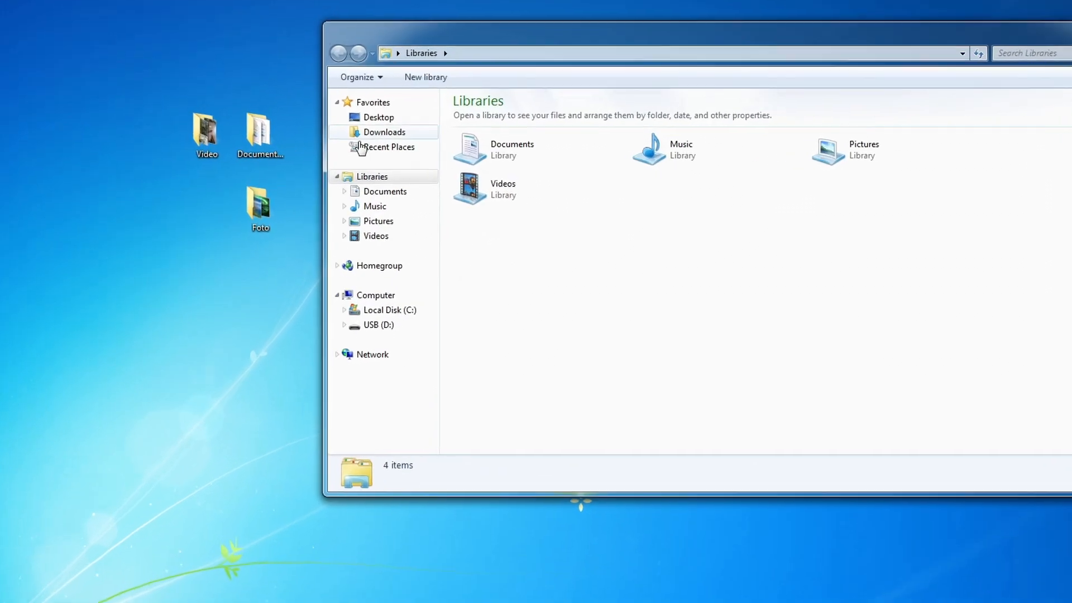
Run MediaCreationTool_22H2 from the Downloads folder, allowing it past the security warning.
{"action": "left_click", "coordinate": [383, 131]}
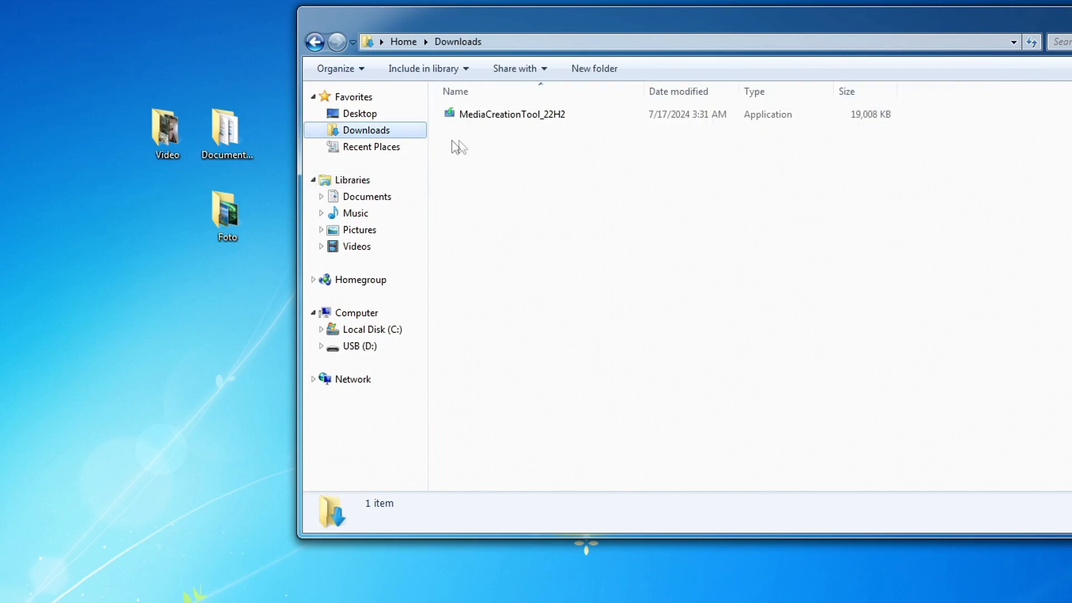
{"action": "double_click", "coordinate": [511, 114]}
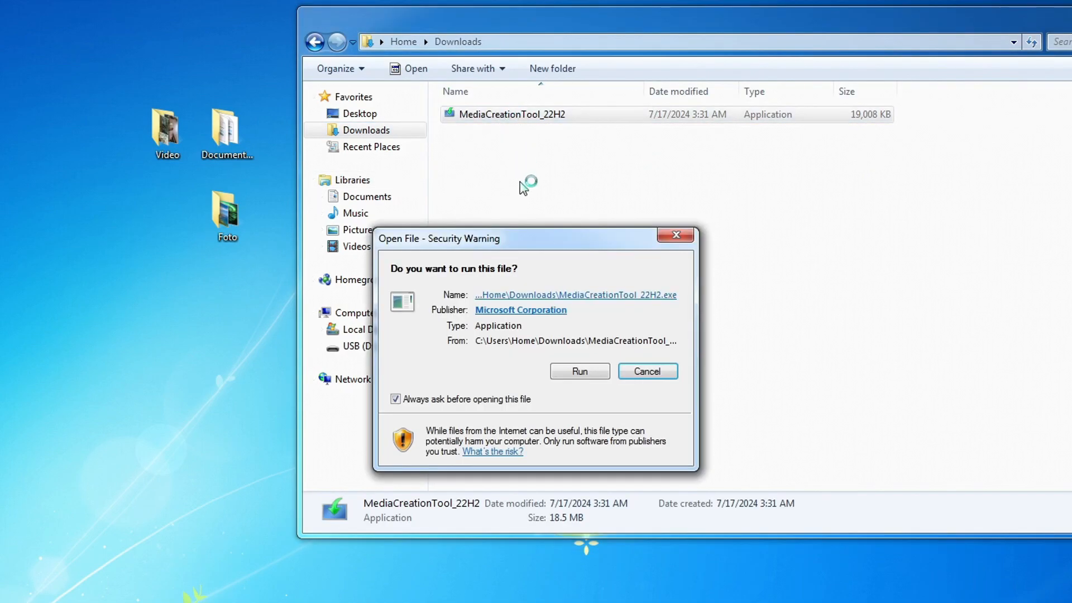
{"action": "left_click", "coordinate": [578, 371]}
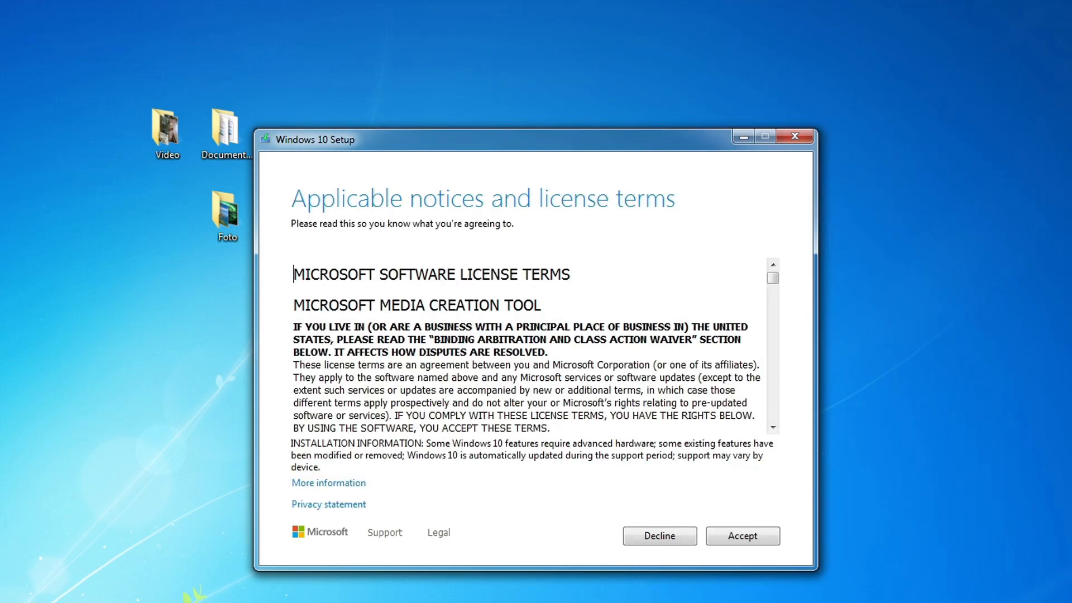
Accept the license, choose to create installation media, and keep English, Windows 10, 64-bit.
{"action": "left_click", "coordinate": [741, 534]}
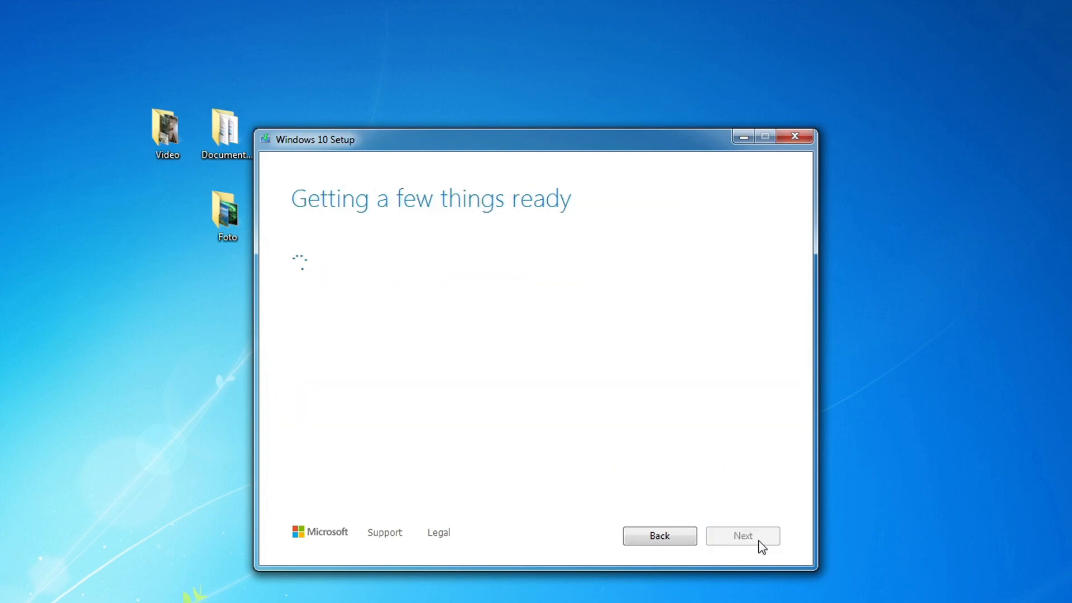
{"action": "mouse_move", "coordinate": [756, 600]}
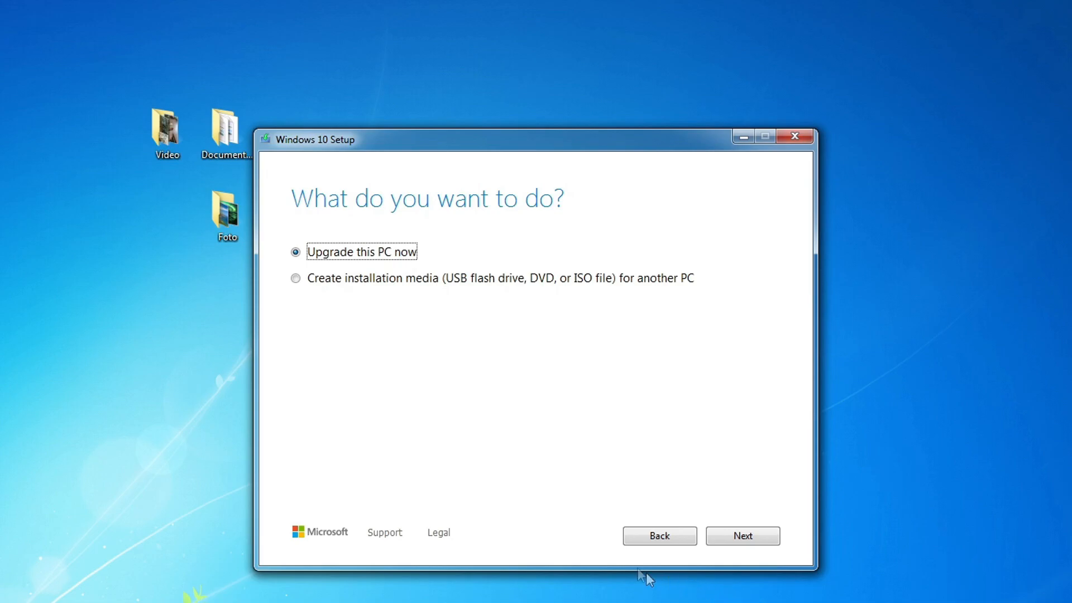
{"action": "left_click", "coordinate": [295, 278]}
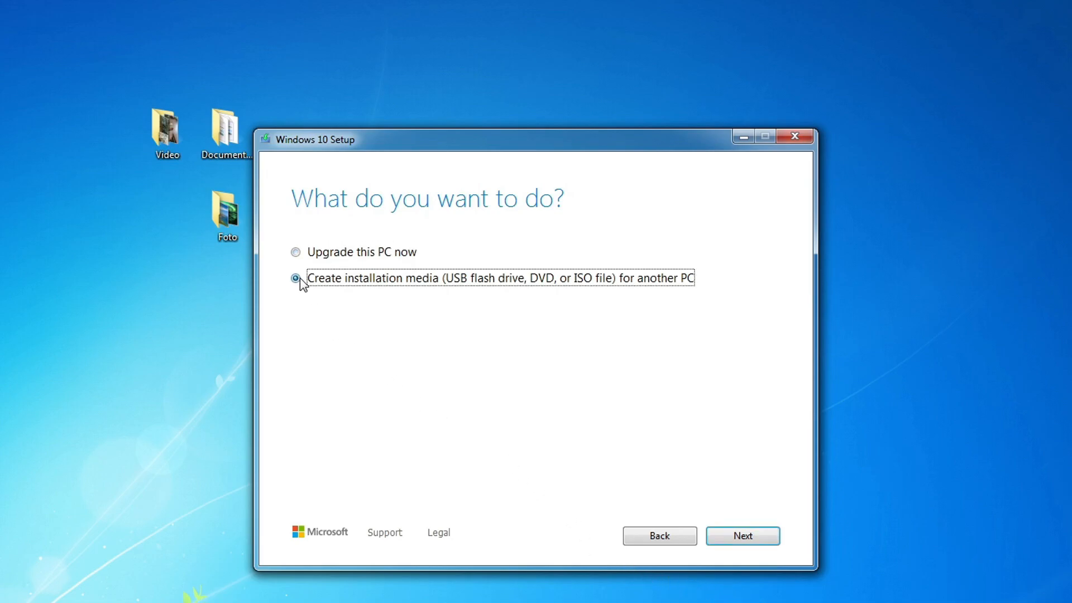
{"action": "left_click", "coordinate": [742, 535]}
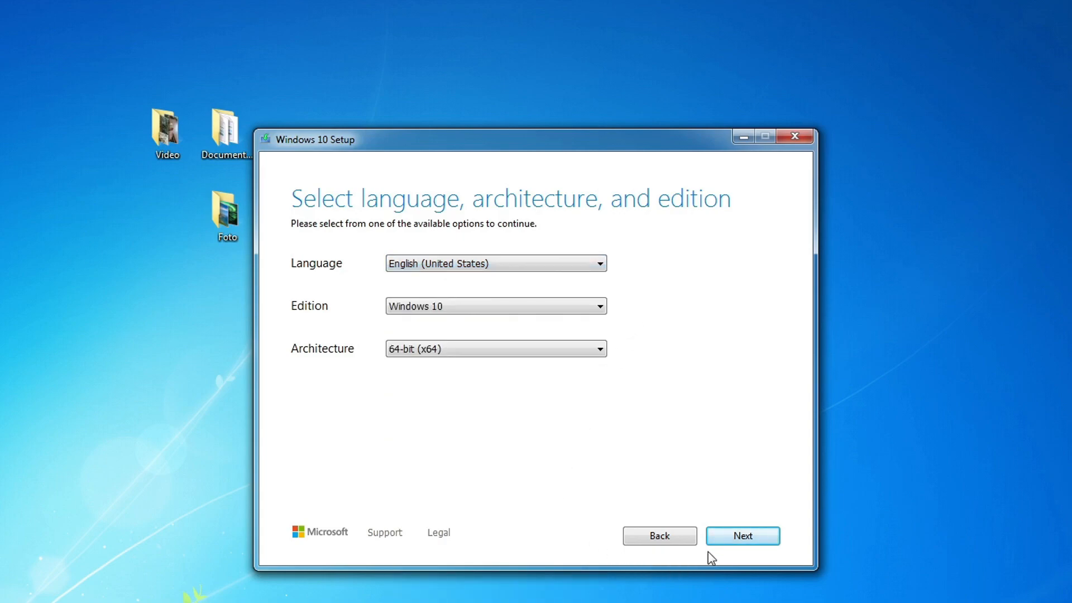
{"action": "left_click", "coordinate": [741, 535]}
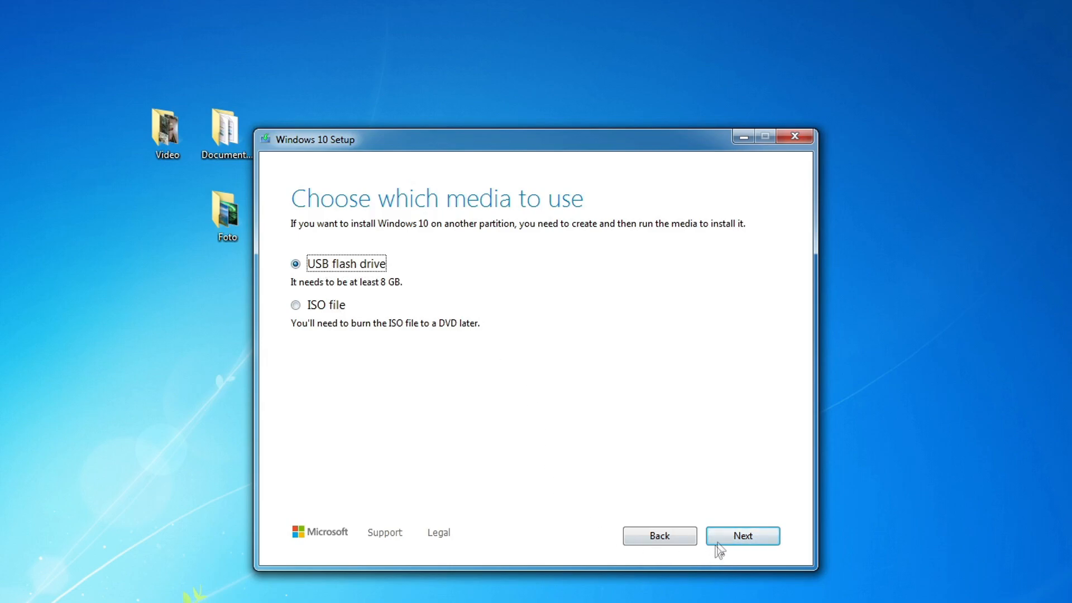
Write the installer to USB flash drive D: and finish the tool once the drive is ready.
{"action": "left_click", "coordinate": [741, 535]}
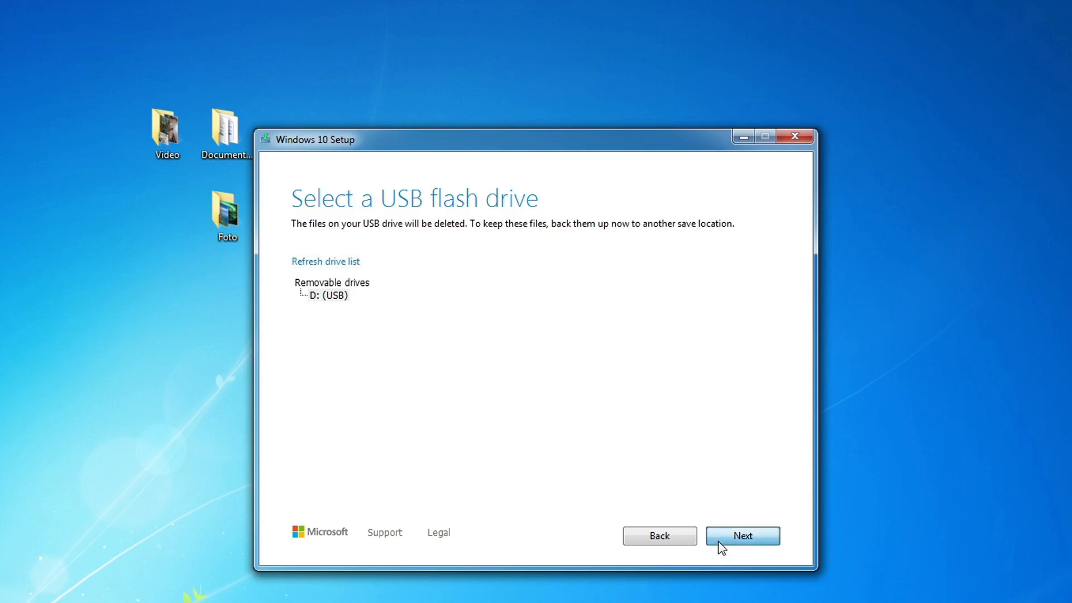
{"action": "left_click", "coordinate": [741, 534]}
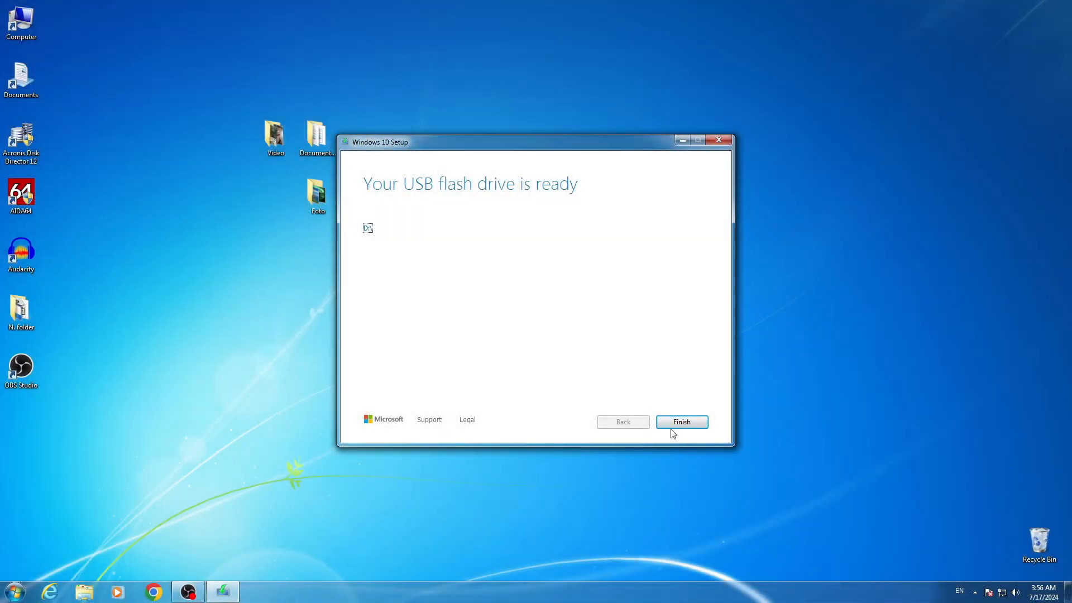
{"action": "left_click", "coordinate": [680, 420]}
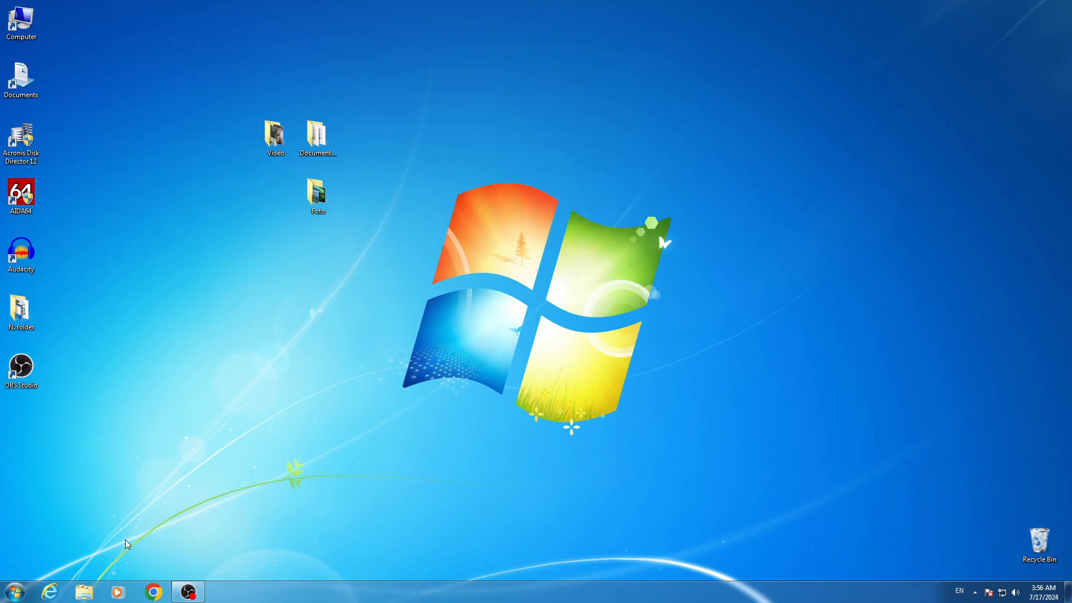
{"action": "left_click", "coordinate": [84, 592]}
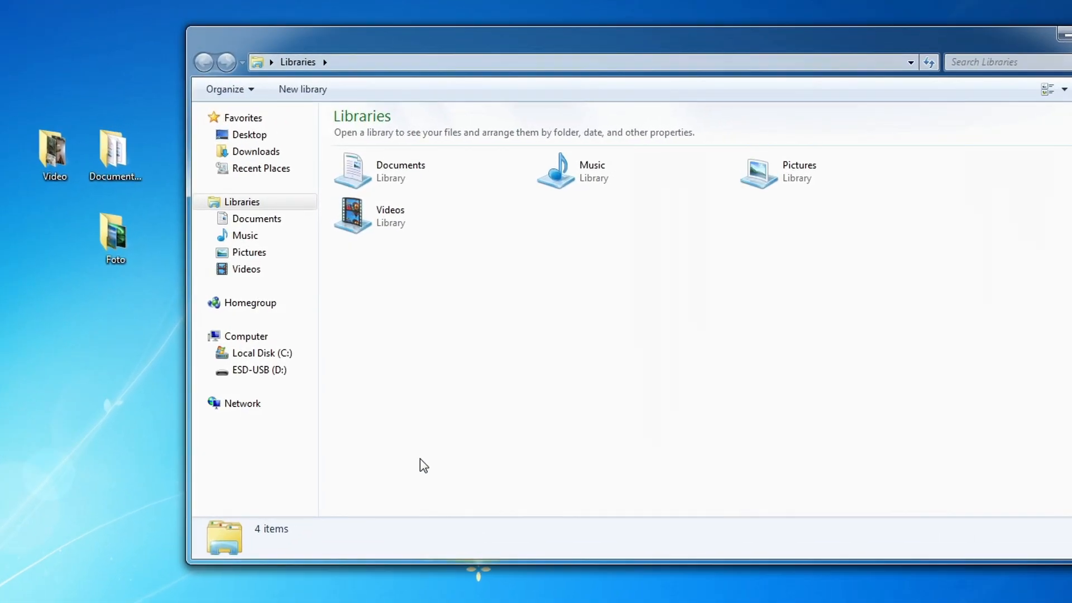
{"action": "left_click", "coordinate": [246, 336]}
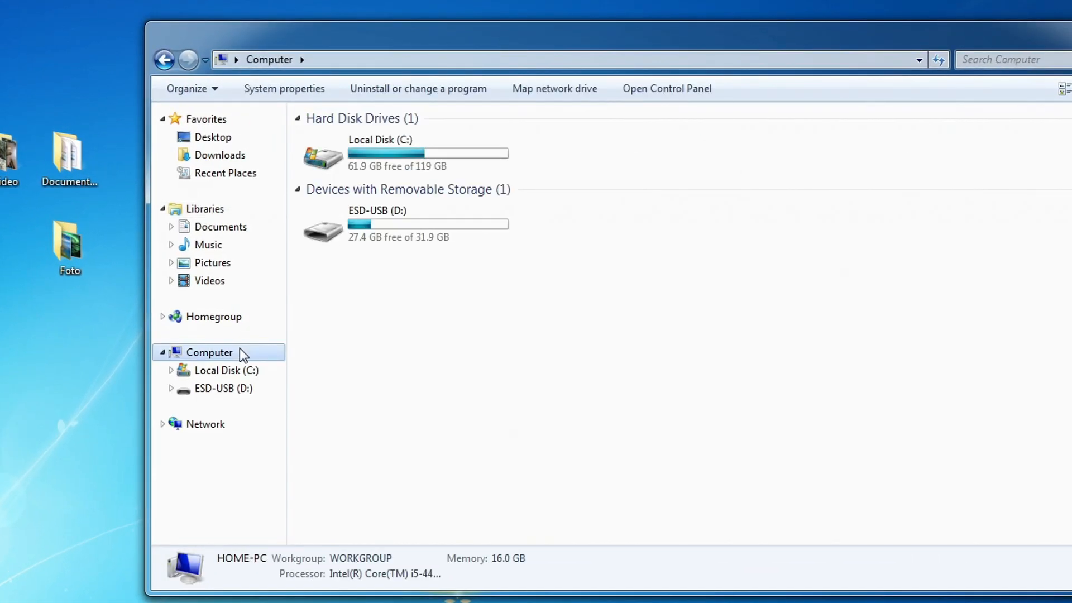
{"action": "double_click", "coordinate": [376, 210]}
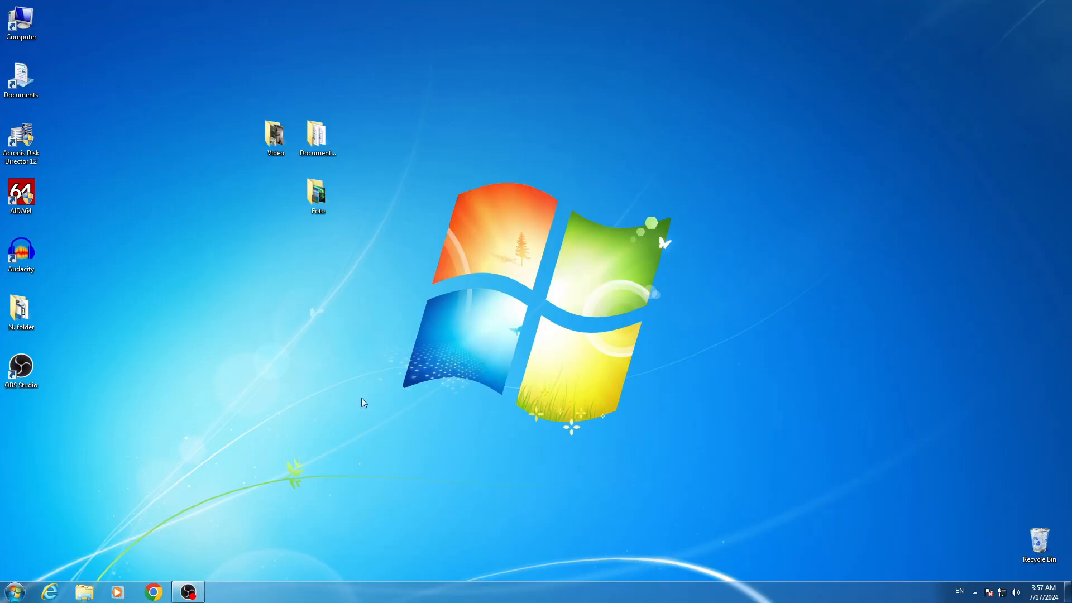
Restart the computer from the Windows 7 Start menu.
{"action": "left_click", "coordinate": [12, 591]}
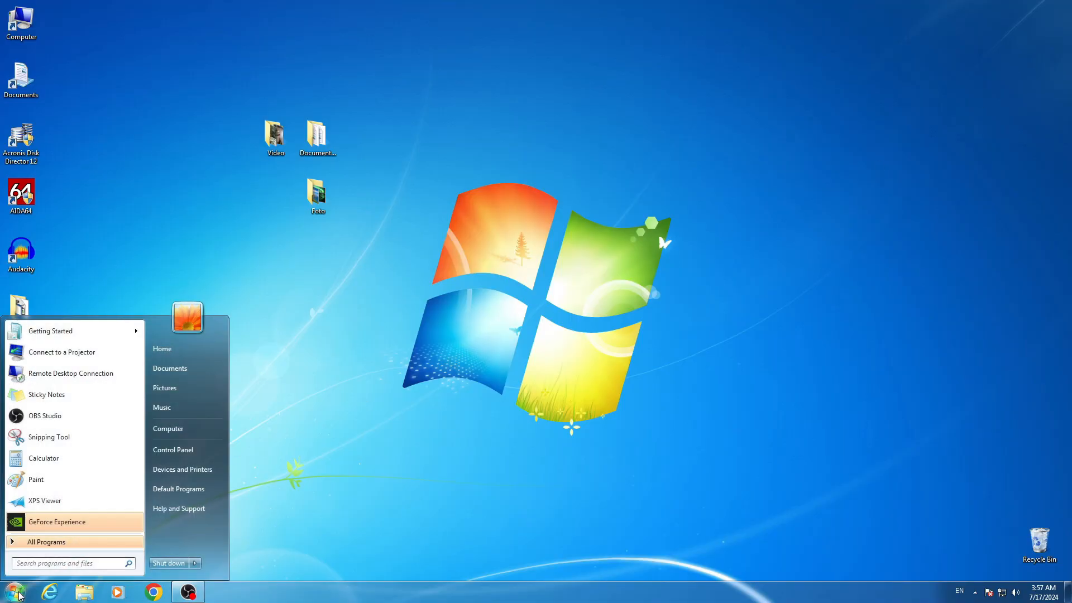
{"action": "left_click", "coordinate": [194, 563]}
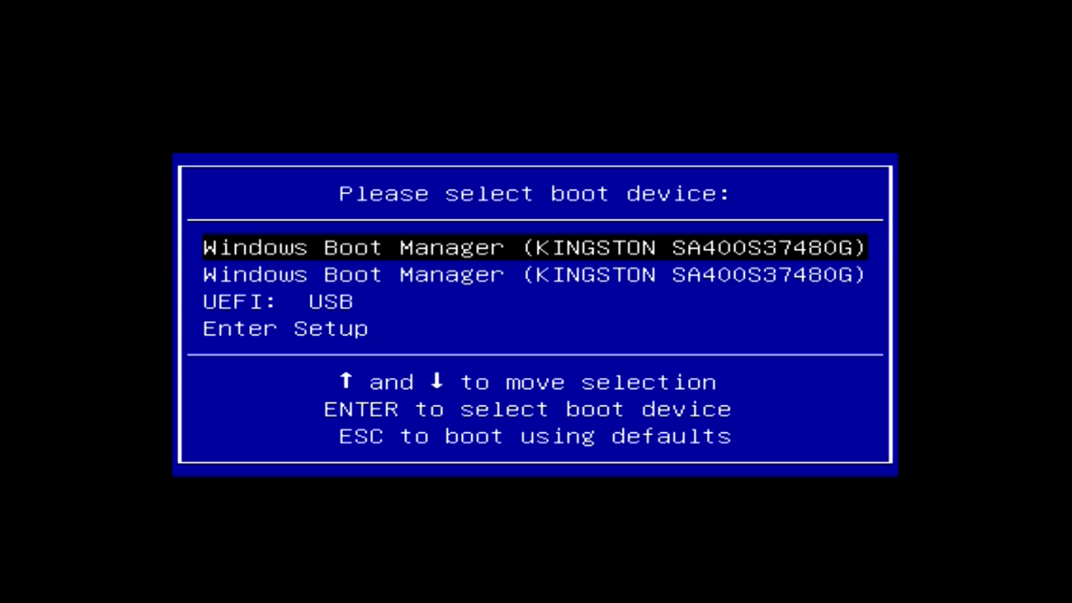
Boot the computer from the UEFI: USB entry in the firmware boot menu.
{"action": "key", "text": "Down"}
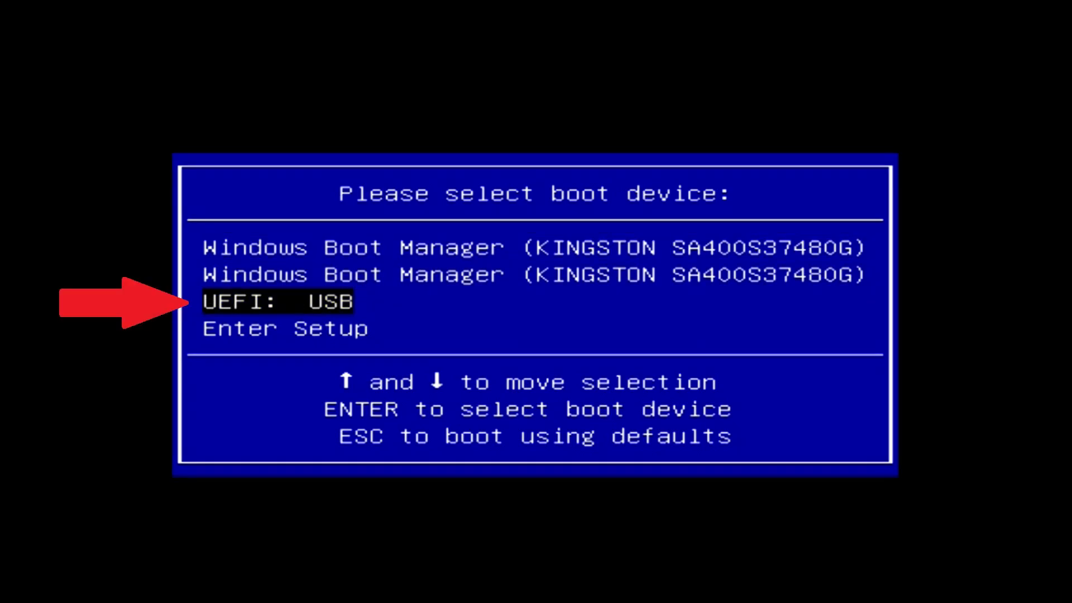
{"action": "key", "text": "enter"}
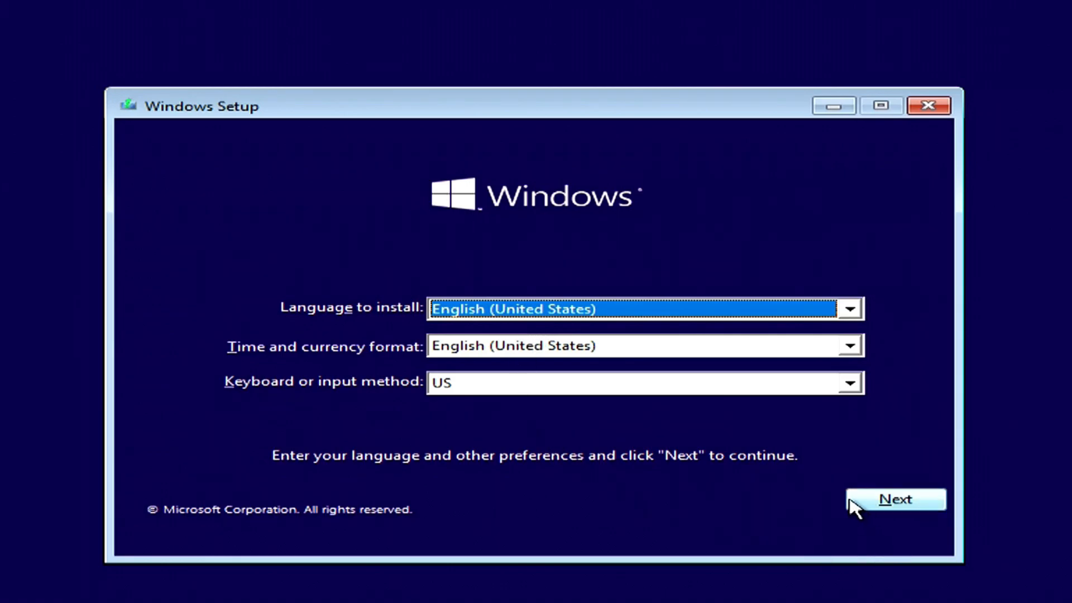
Keep the English (United States) defaults and start Install now.
{"action": "left_click", "coordinate": [895, 498]}
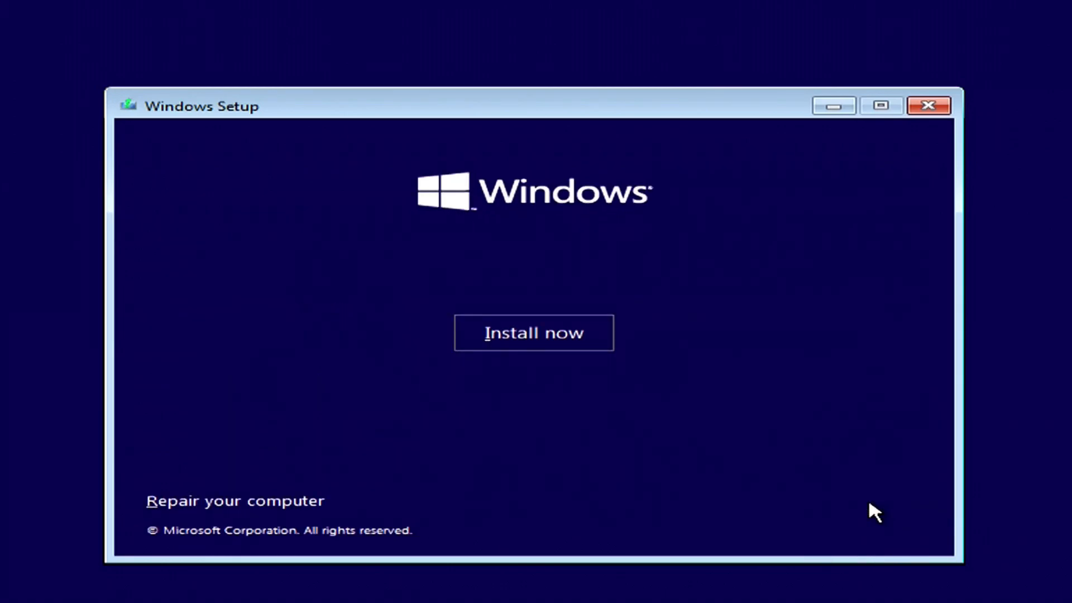
{"action": "mouse_move", "coordinate": [604, 352]}
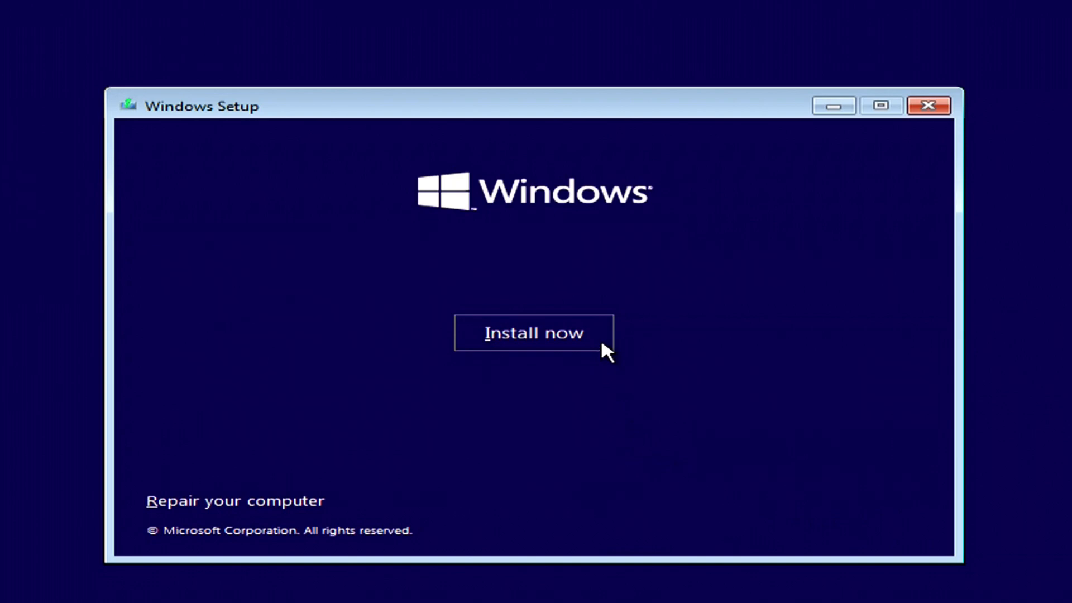
{"action": "left_click", "coordinate": [534, 333]}
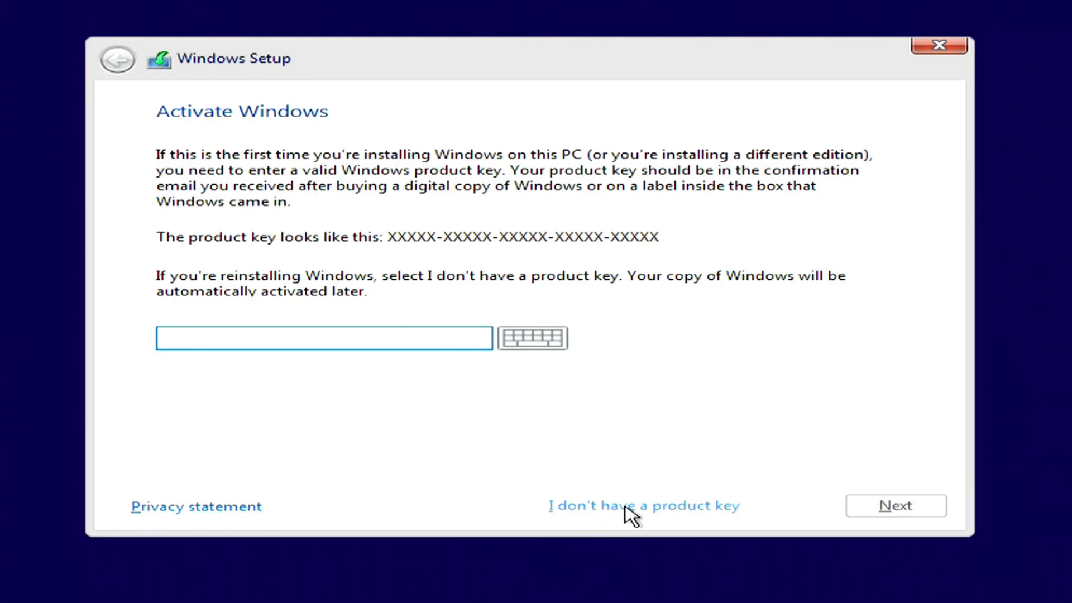
Continue without a product key and choose Windows 10 Pro as the edition.
{"action": "left_click", "coordinate": [643, 506]}
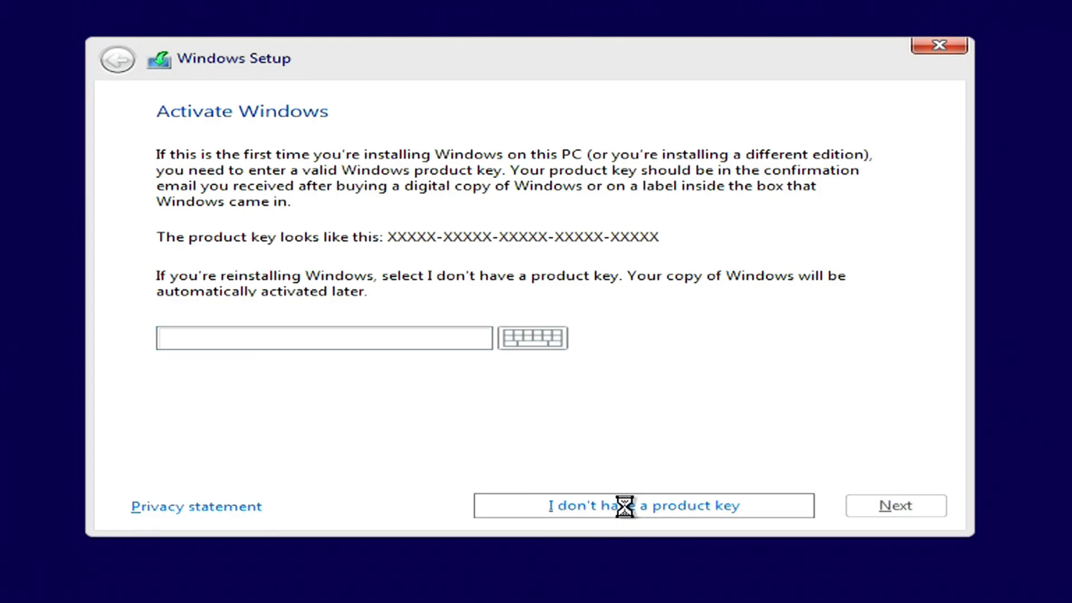
{"action": "left_click", "coordinate": [642, 505]}
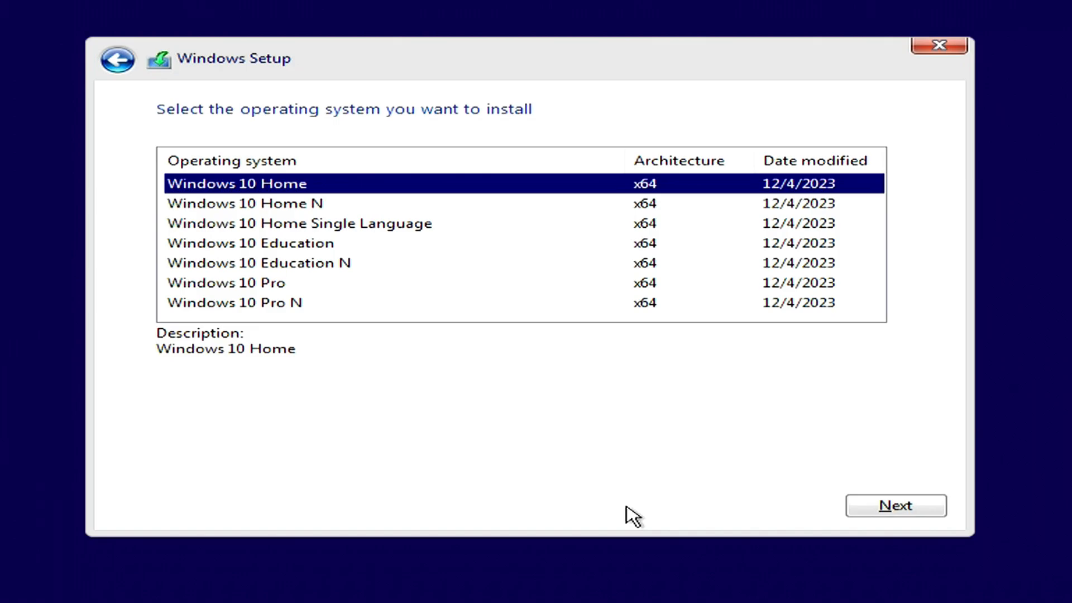
{"action": "mouse_move", "coordinate": [534, 403]}
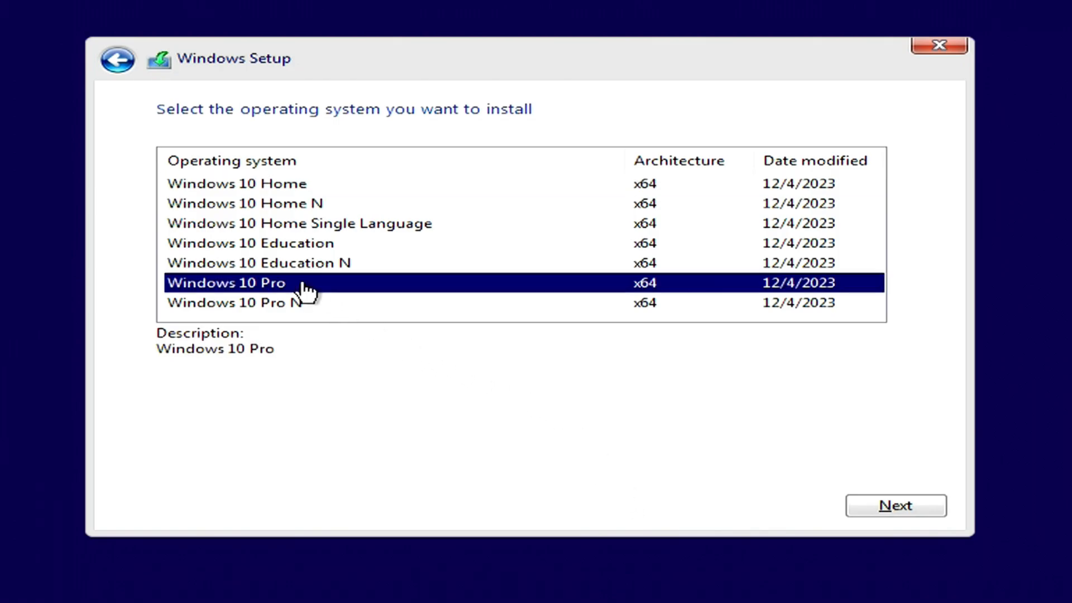
{"action": "mouse_move", "coordinate": [896, 506]}
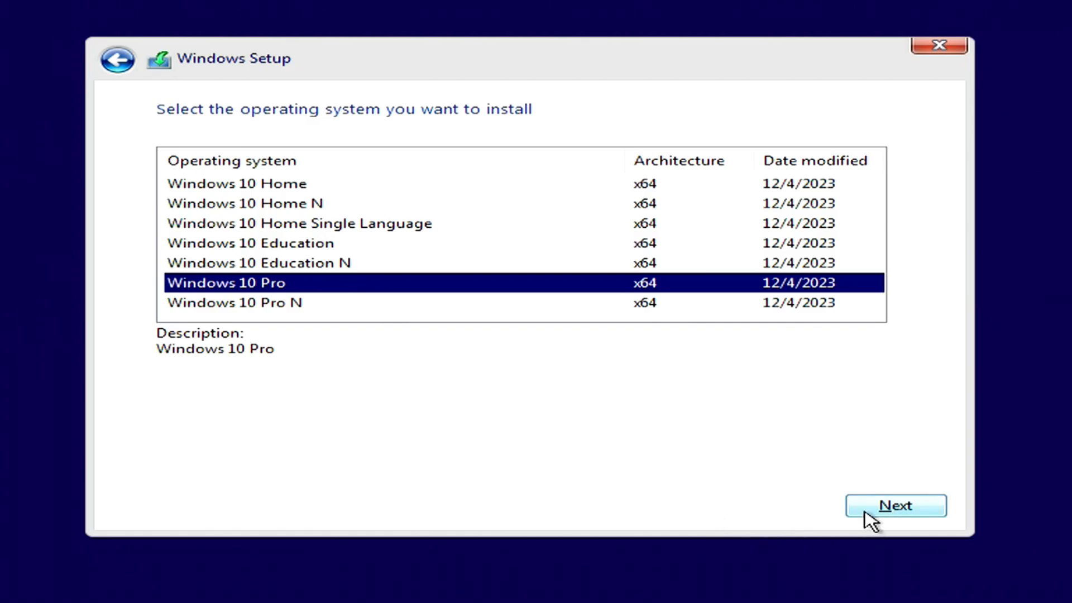
{"action": "left_click", "coordinate": [895, 504]}
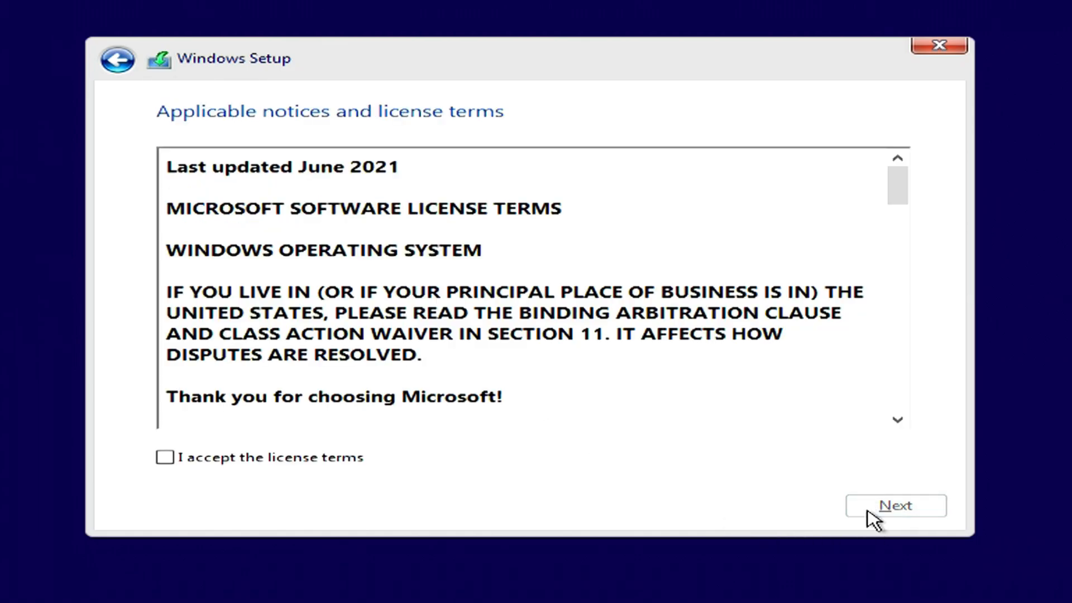
{"action": "mouse_move", "coordinate": [176, 475]}
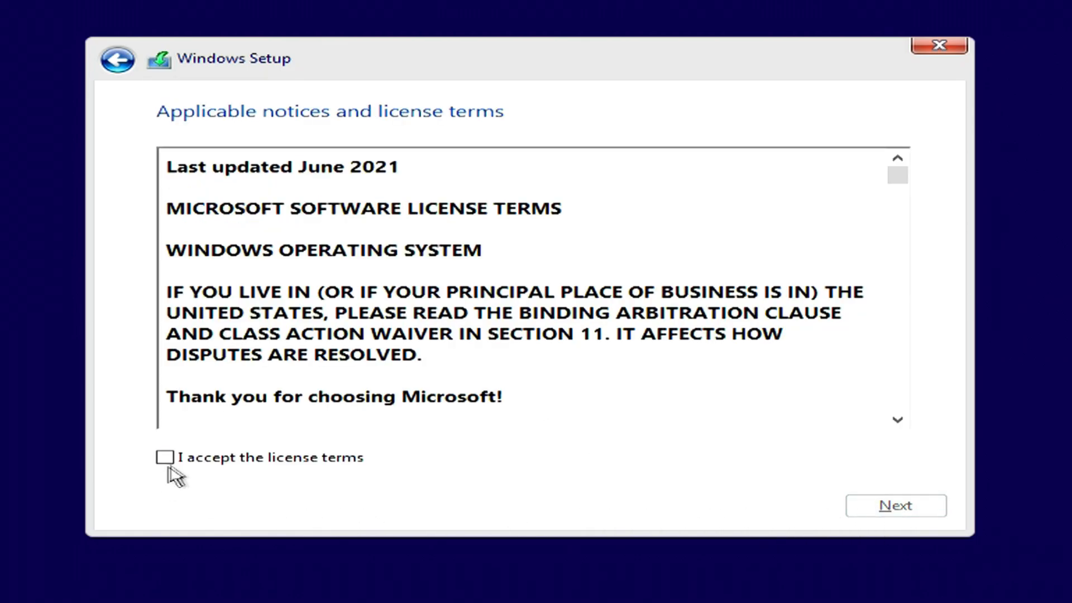
Accept the license terms and continue to the installation type.
{"action": "left_click", "coordinate": [164, 457]}
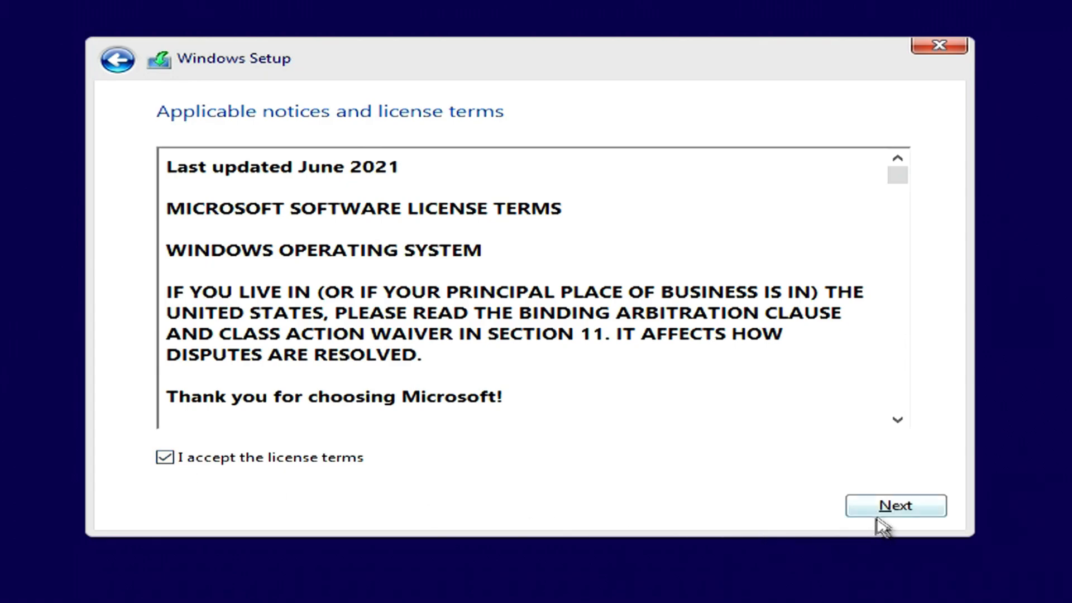
{"action": "left_click", "coordinate": [894, 504]}
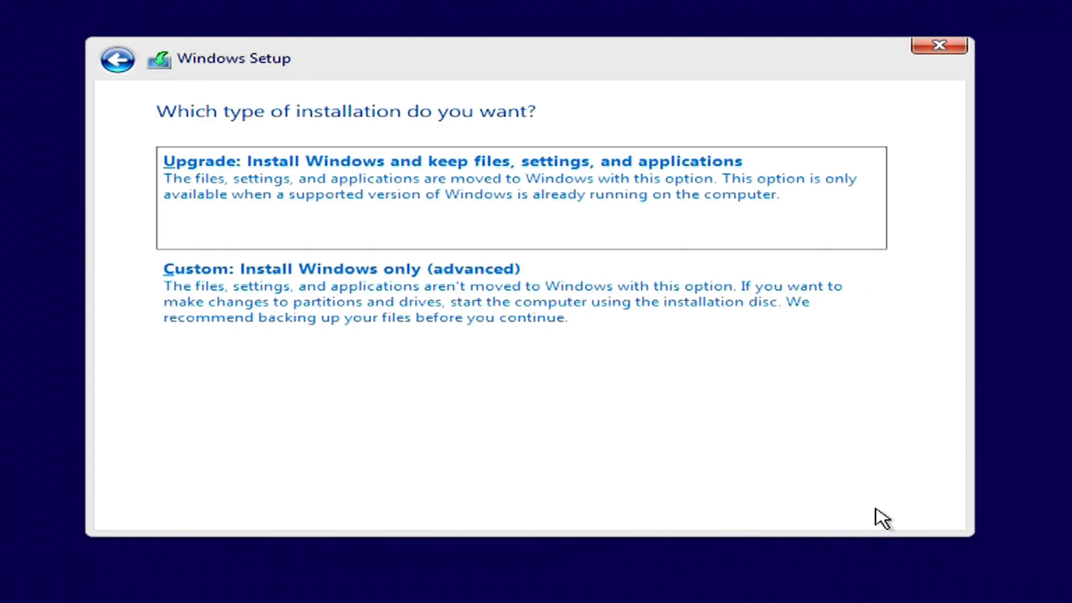
{"action": "mouse_move", "coordinate": [519, 312]}
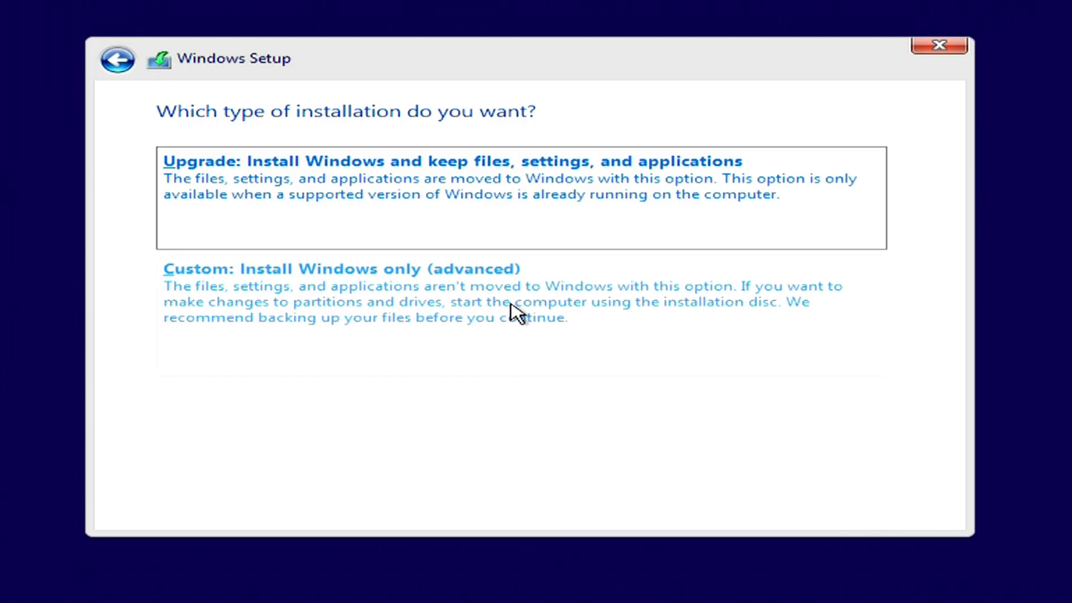
Choose a custom install targeting the 293 GB Drive 0 unallocated space and start installing.
{"action": "left_click", "coordinate": [339, 269]}
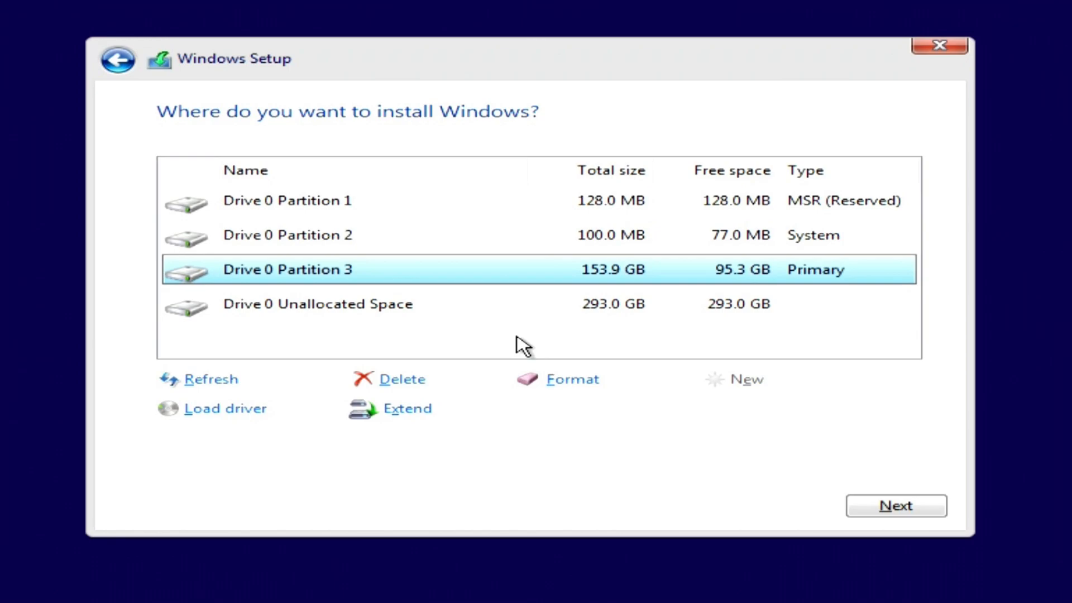
{"action": "mouse_move", "coordinate": [474, 315]}
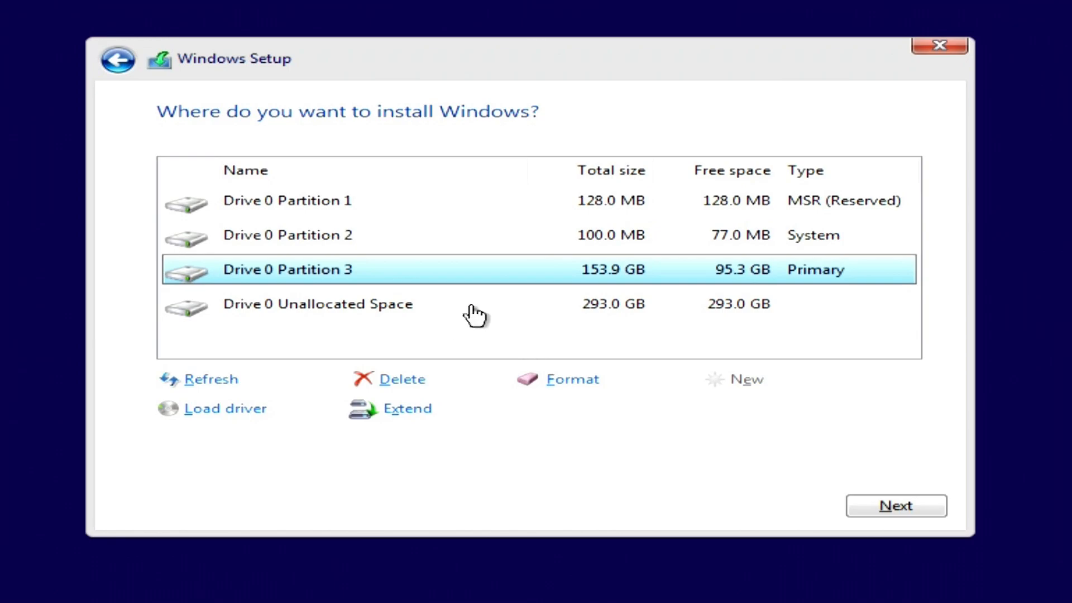
{"action": "left_click", "coordinate": [316, 303]}
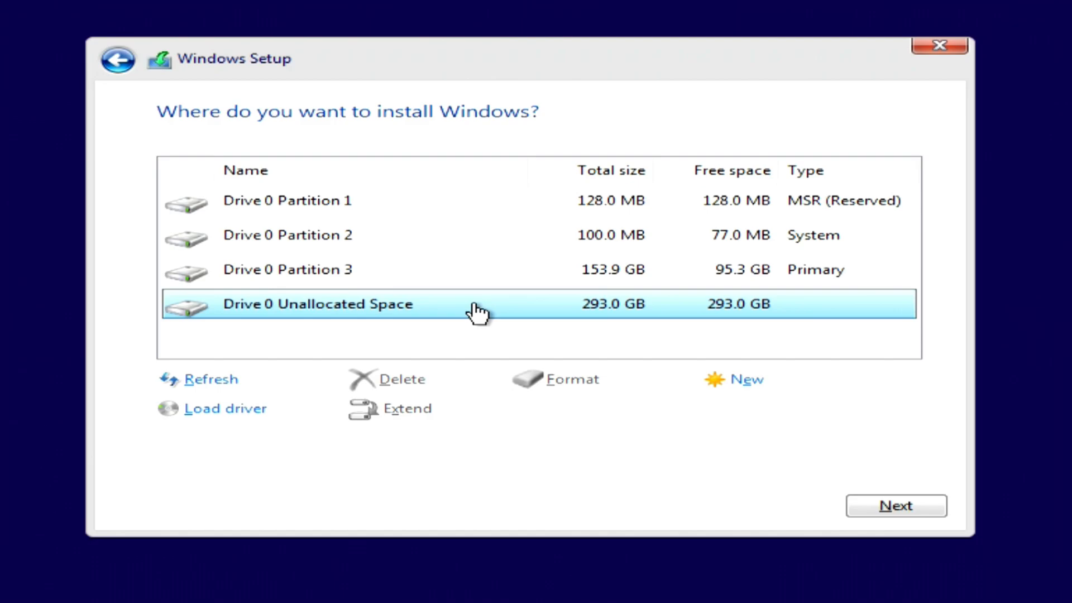
{"action": "mouse_move", "coordinate": [895, 505]}
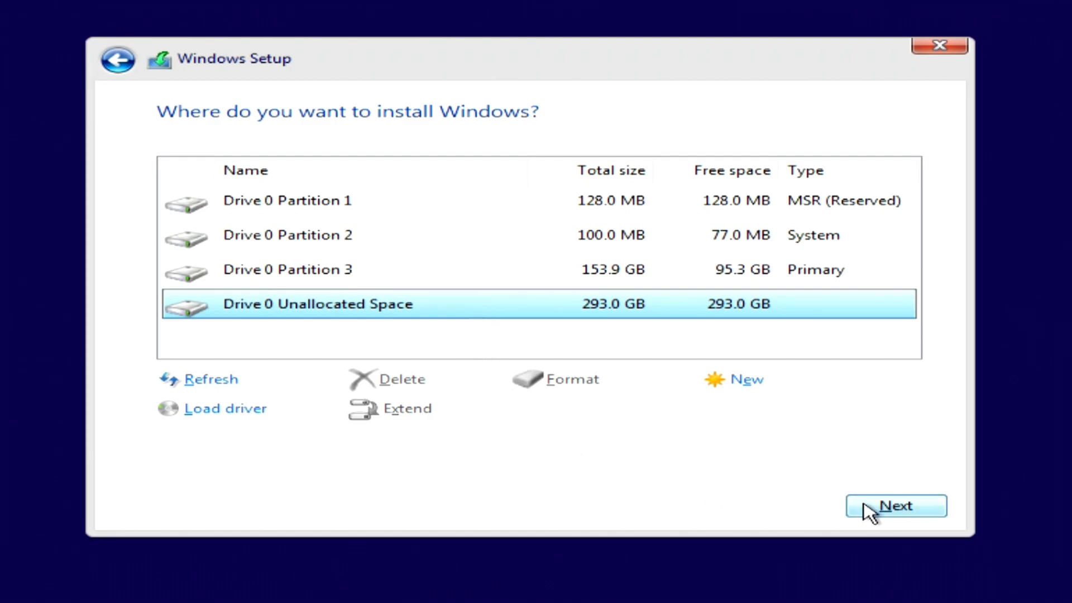
{"action": "left_click", "coordinate": [895, 506]}
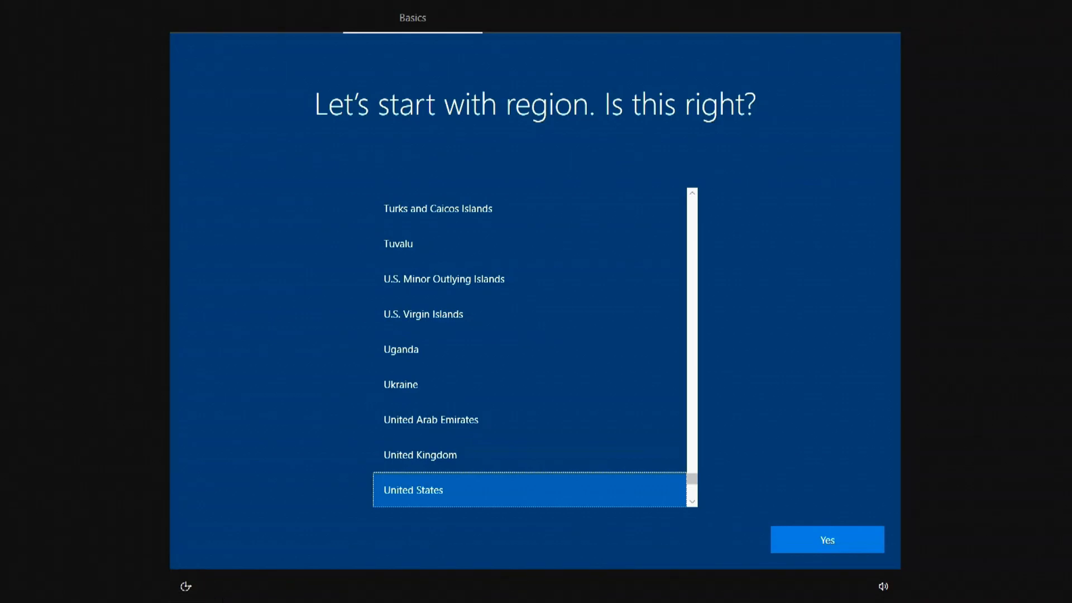
Confirm United States region, US keyboard, no second layout, and set up for personal use.
{"action": "left_click", "coordinate": [826, 539]}
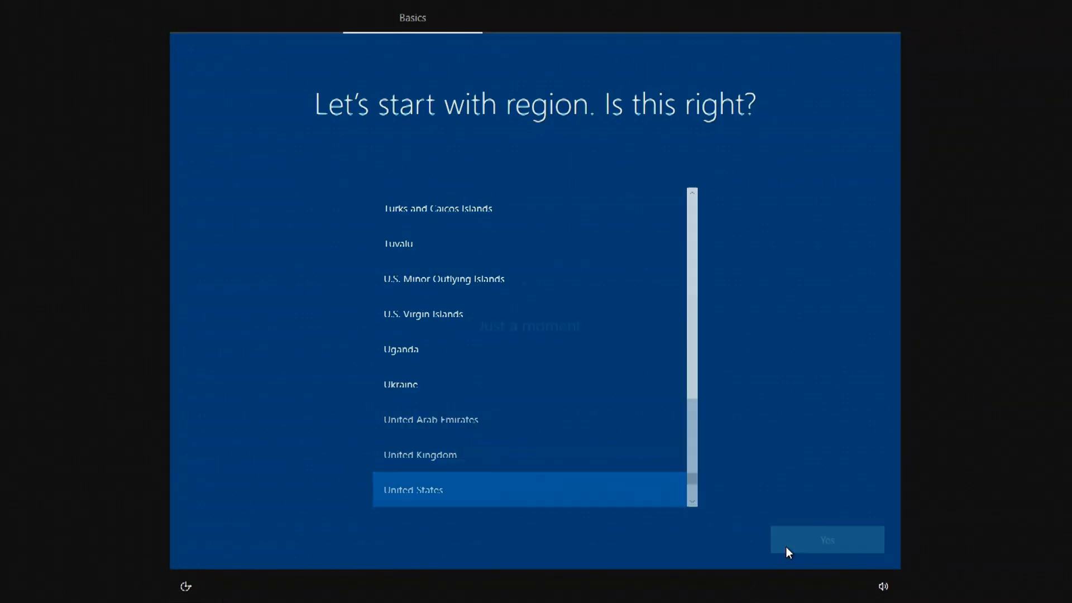
{"action": "left_click", "coordinate": [826, 539]}
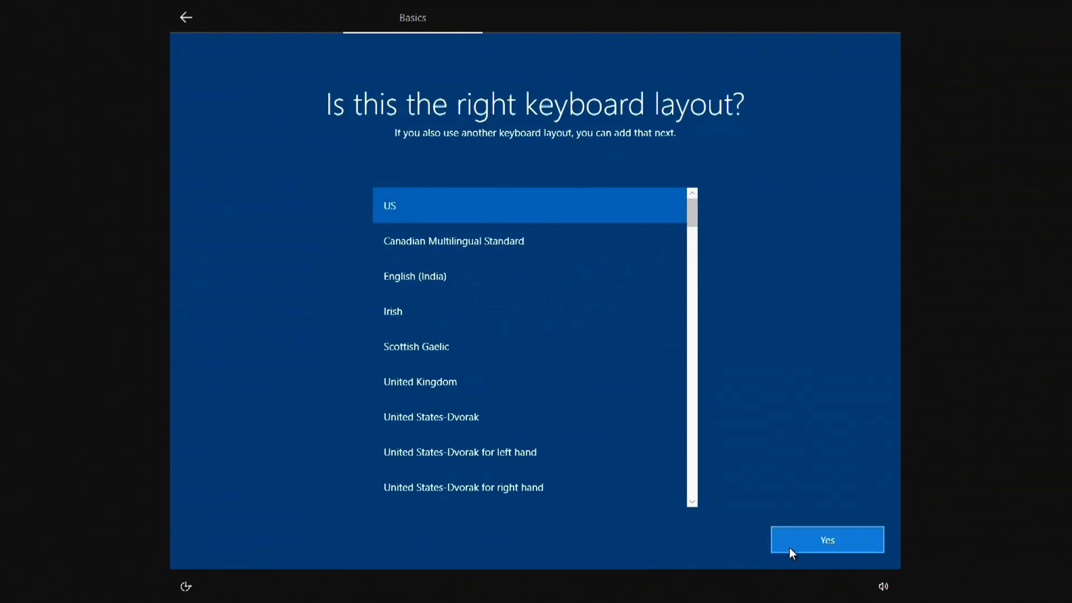
{"action": "left_click", "coordinate": [826, 539]}
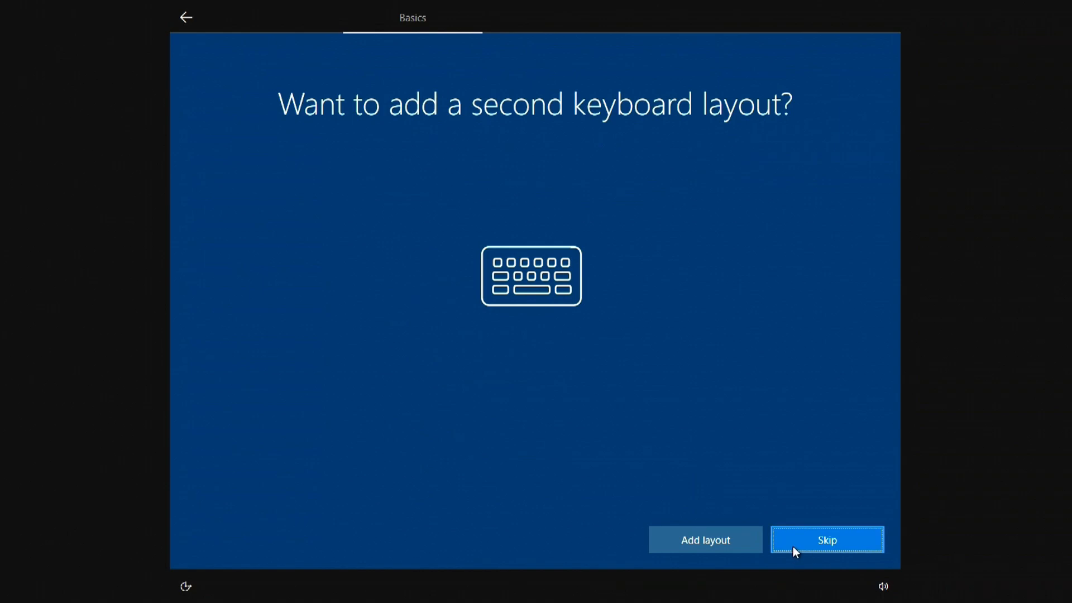
{"action": "left_click", "coordinate": [826, 539]}
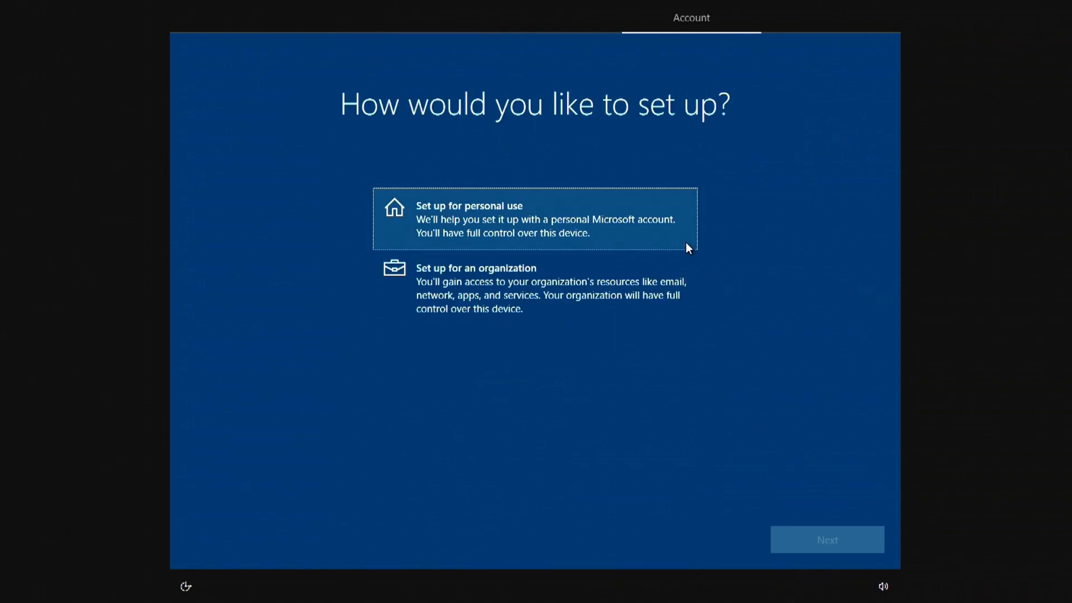
{"action": "left_click", "coordinate": [535, 219]}
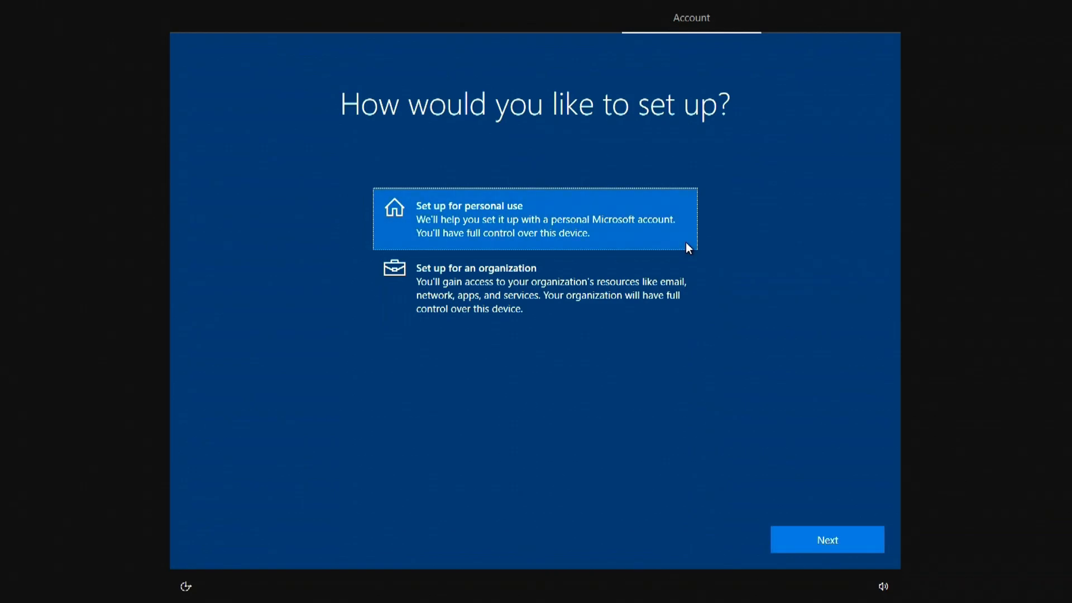
{"action": "left_click", "coordinate": [826, 539]}
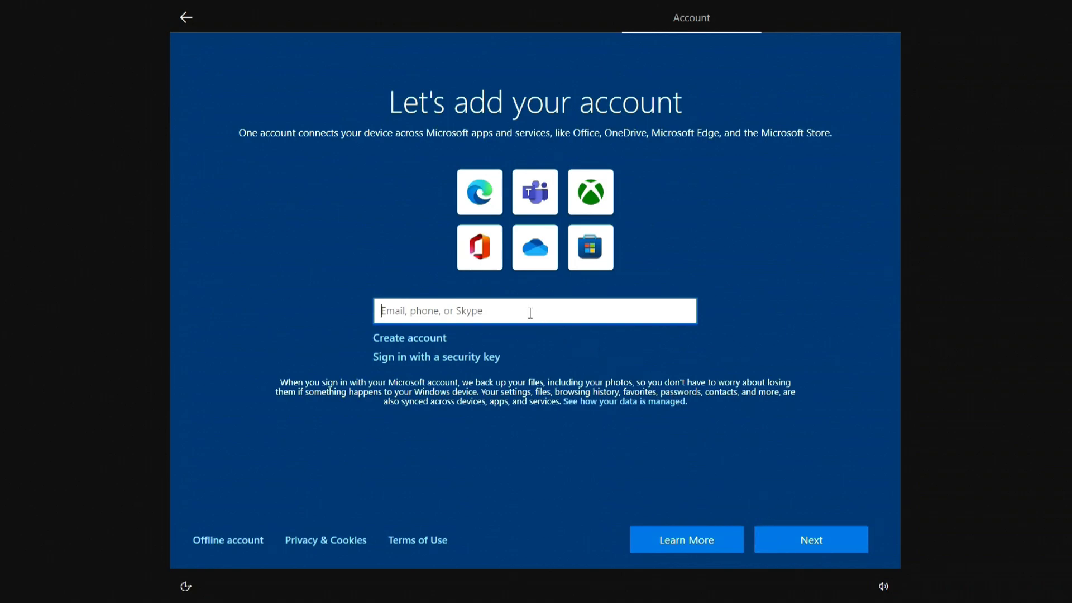
{"action": "mouse_move", "coordinate": [571, 344]}
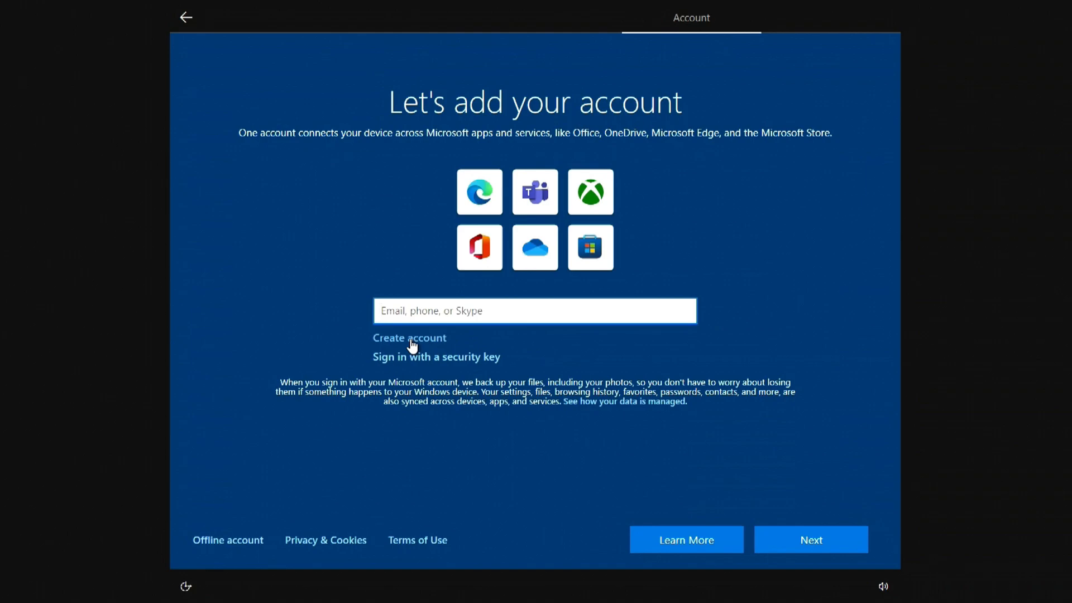
Create an offline limited-experience local account named 'Ma' with no password.
{"action": "left_click", "coordinate": [535, 310]}
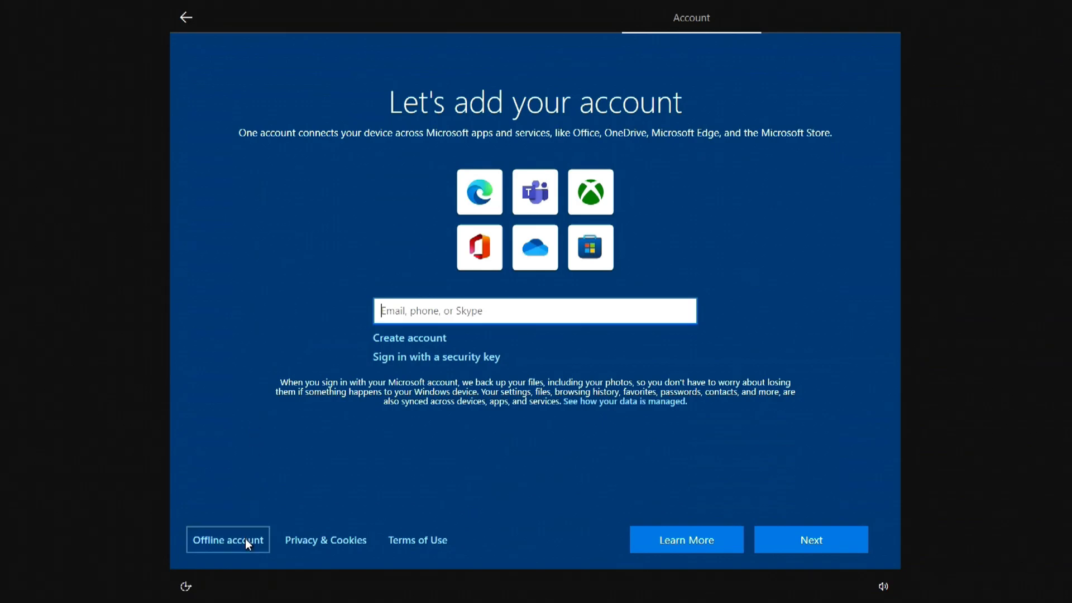
{"action": "left_click", "coordinate": [227, 540]}
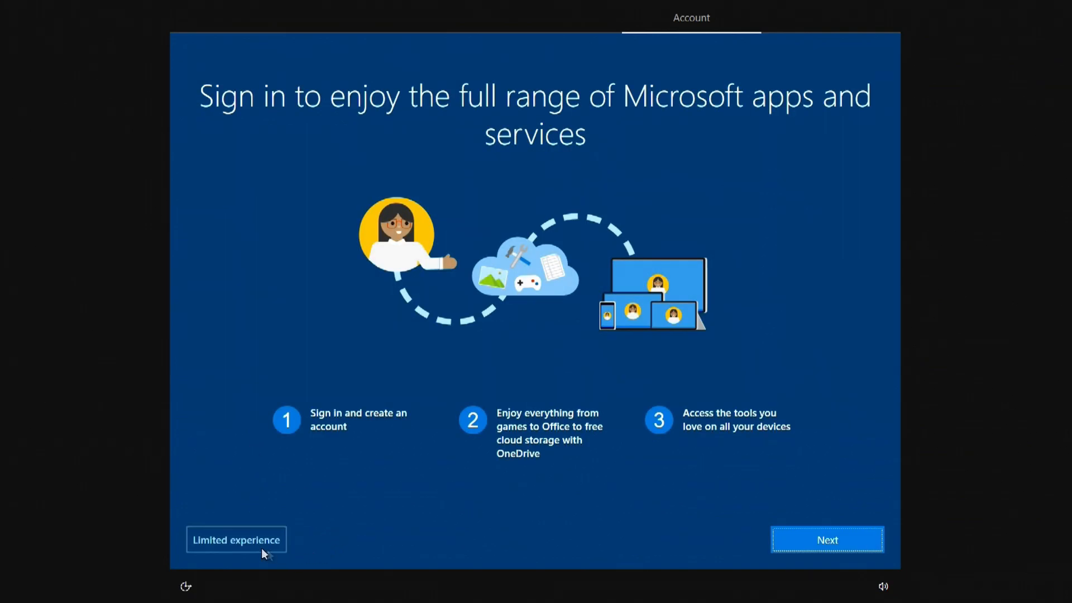
{"action": "left_click", "coordinate": [236, 539]}
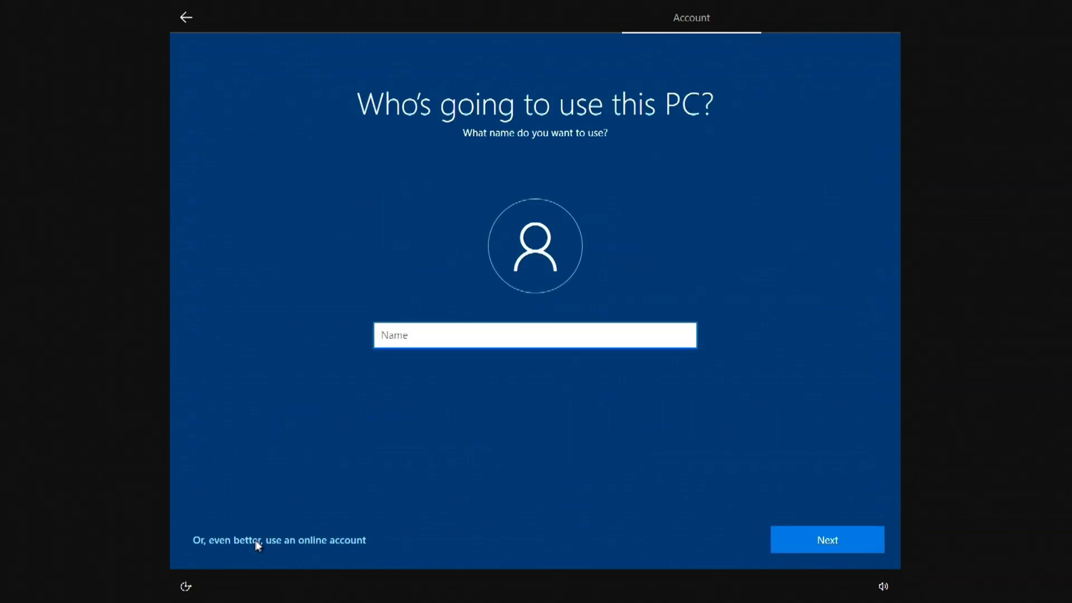
{"action": "type", "text": "Malik"}
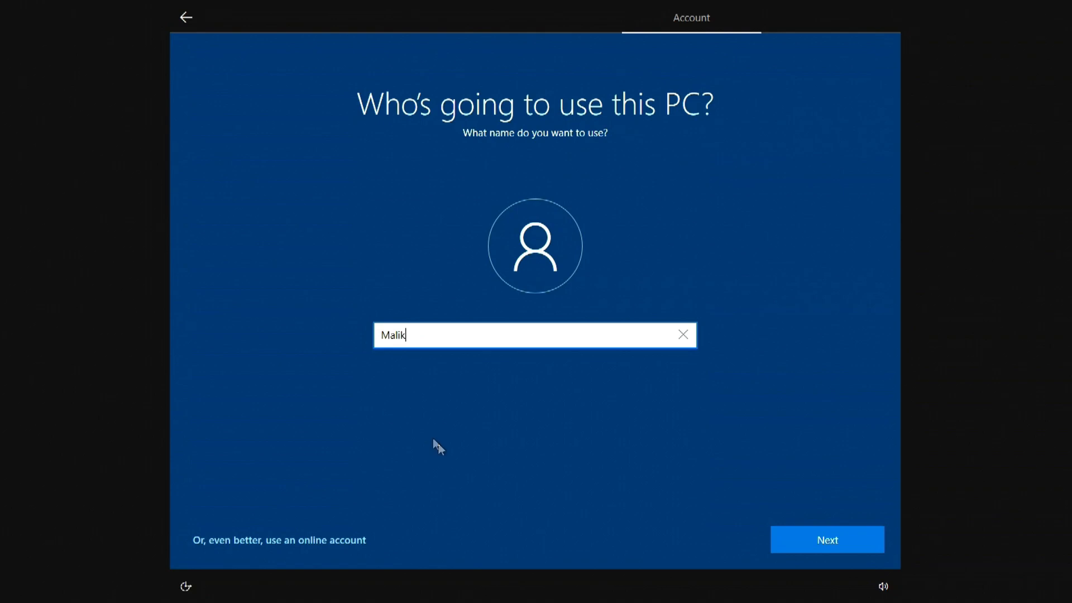
{"action": "left_click", "coordinate": [826, 539]}
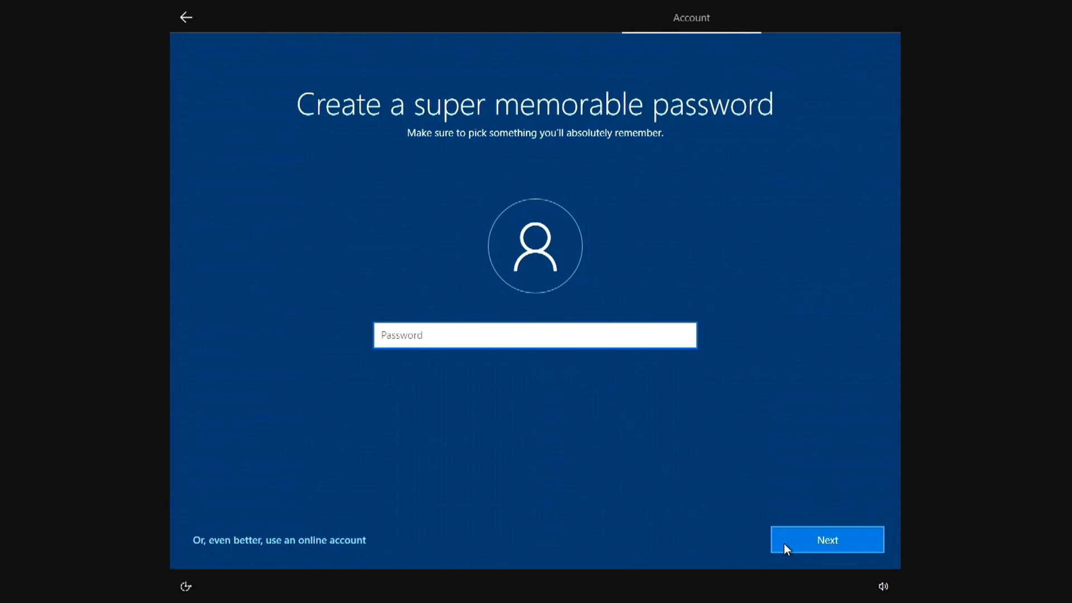
{"action": "left_click", "coordinate": [826, 540]}
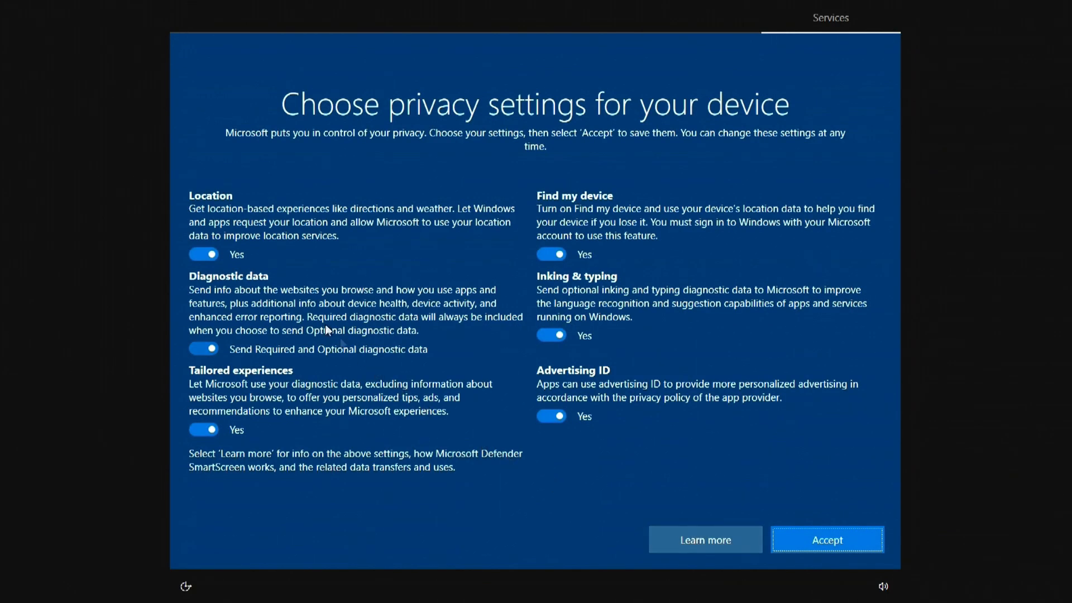
Switch off the privacy options and accept them to finish setup at the desktop.
{"action": "left_click", "coordinate": [203, 254]}
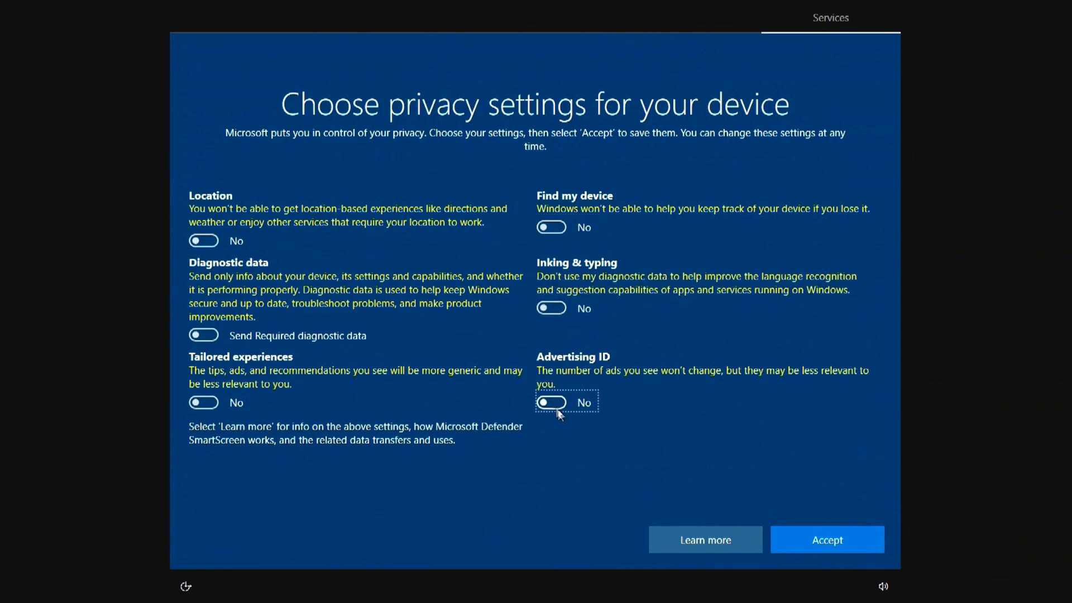
{"action": "left_click", "coordinate": [826, 539]}
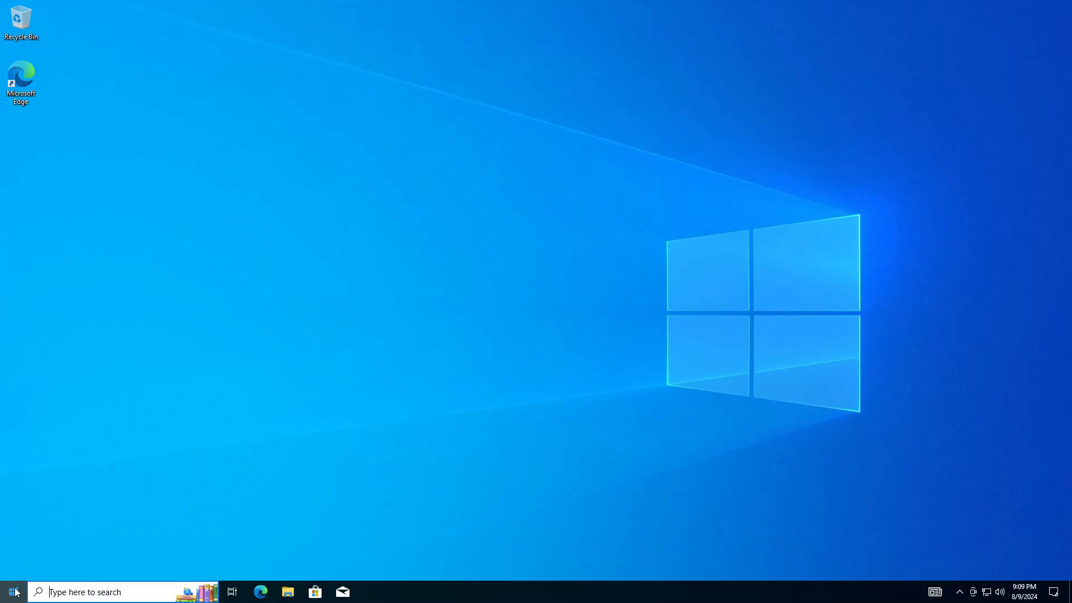
From Start, go to Settings > Accounts to show the local administrator's Your info page.
{"action": "left_click", "coordinate": [12, 592]}
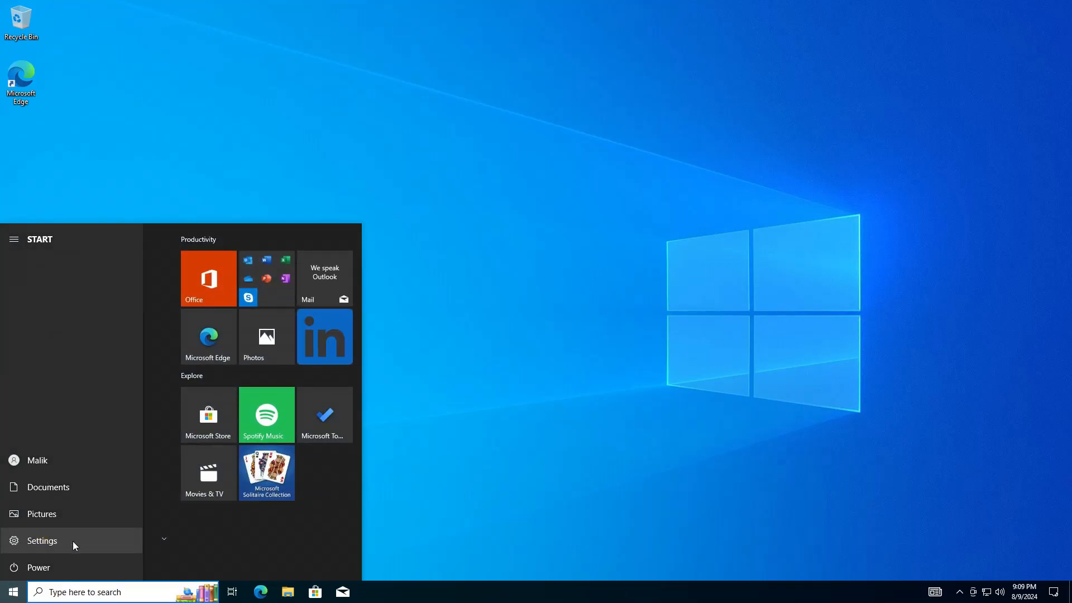
{"action": "left_click", "coordinate": [42, 540]}
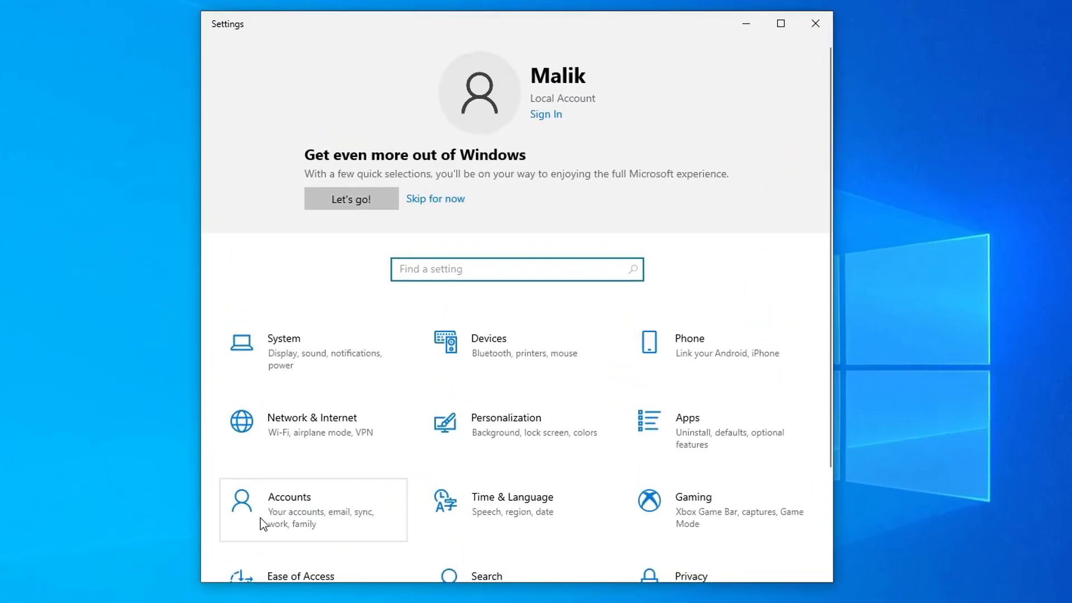
{"action": "left_click", "coordinate": [288, 496]}
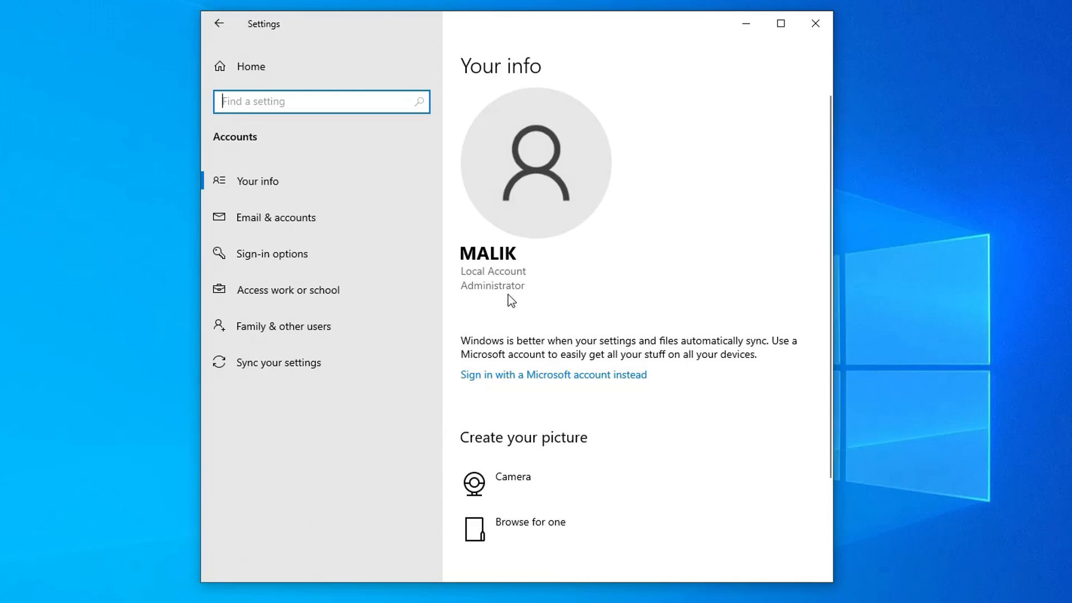
{"action": "mouse_move", "coordinate": [478, 398]}
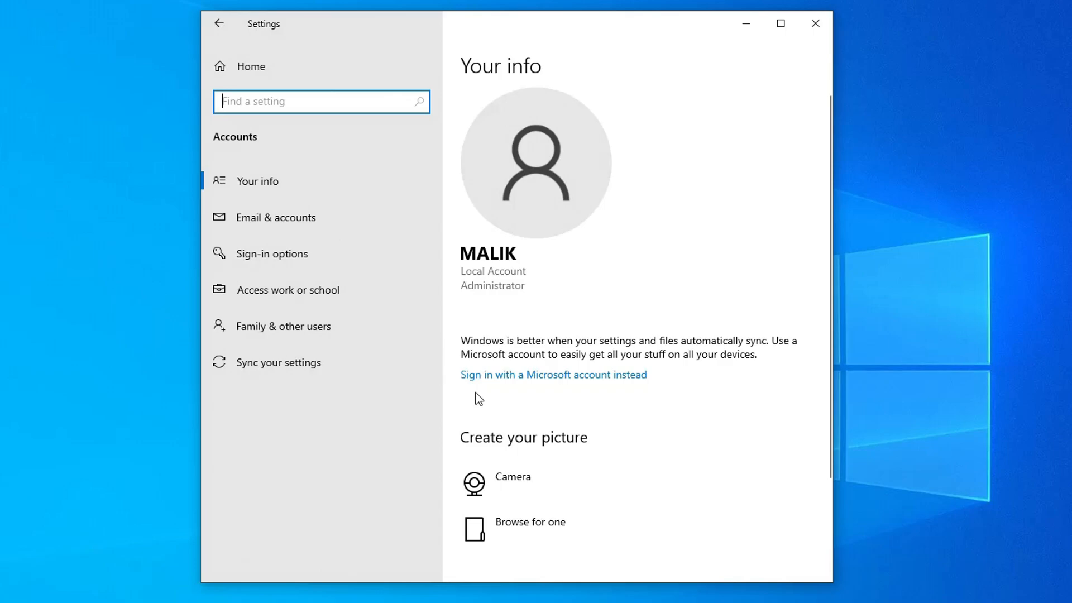
{"action": "mouse_move", "coordinate": [531, 394]}
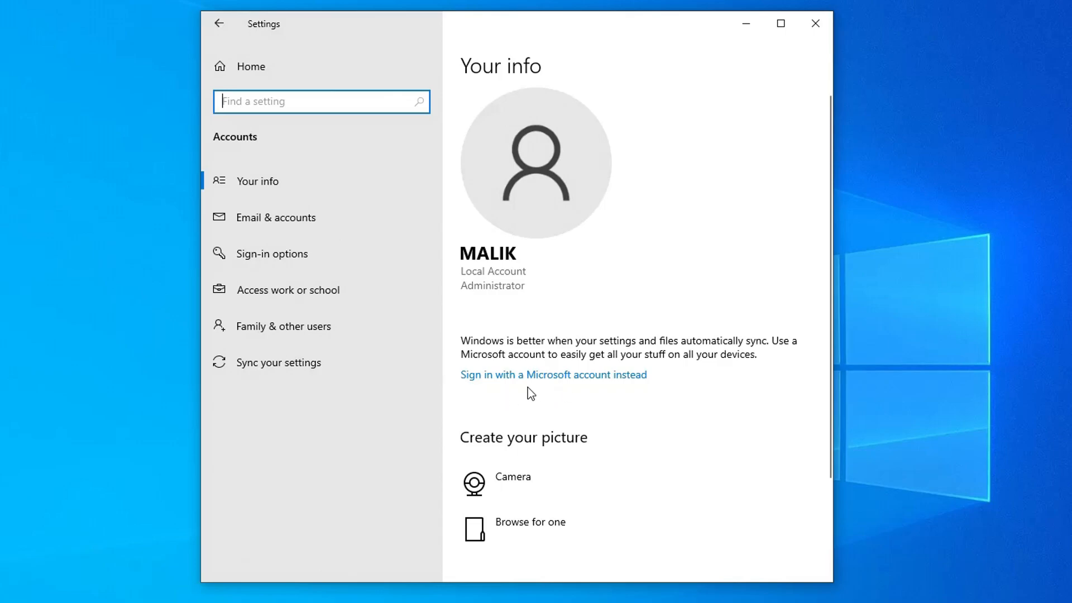
{"action": "mouse_move", "coordinate": [537, 384]}
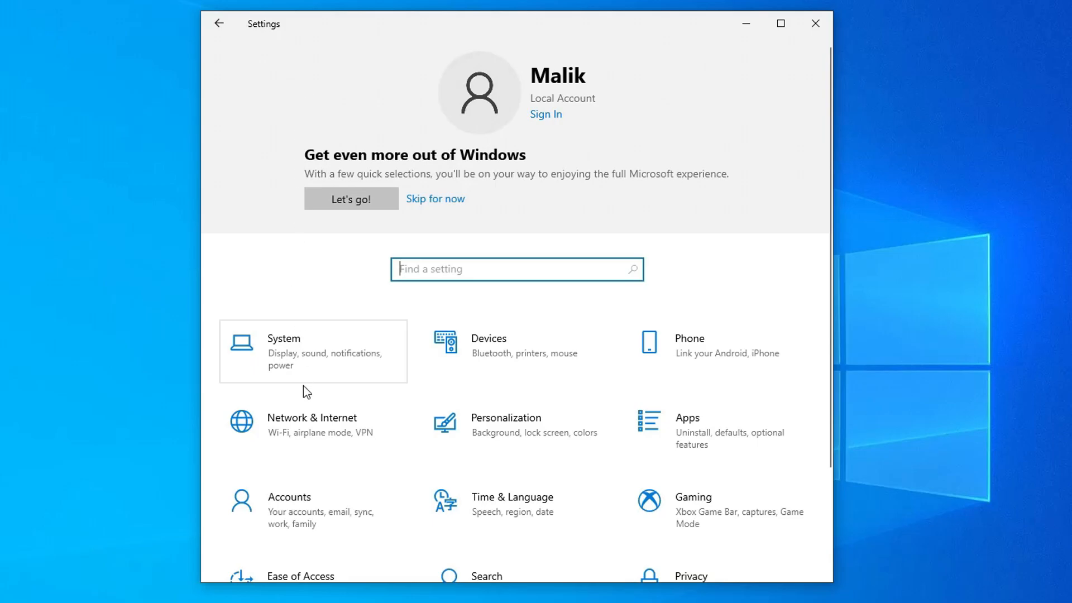
Check Update & Security > Activation shows Windows 10 Pro activated, then close Settings.
{"action": "scroll", "scroll_direction": "down", "scroll_amount": 3}
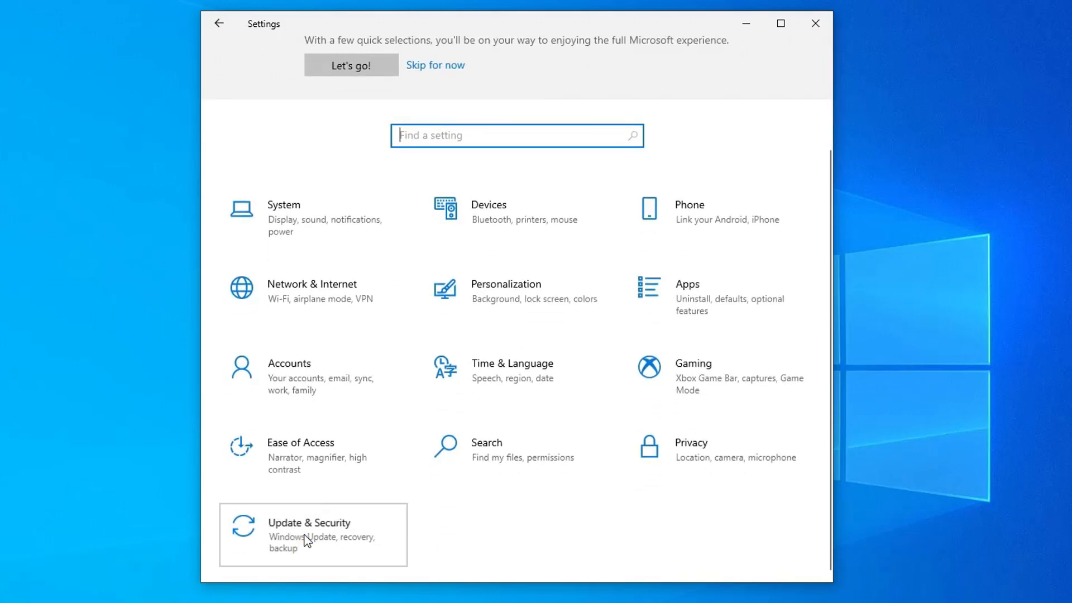
{"action": "left_click", "coordinate": [308, 535]}
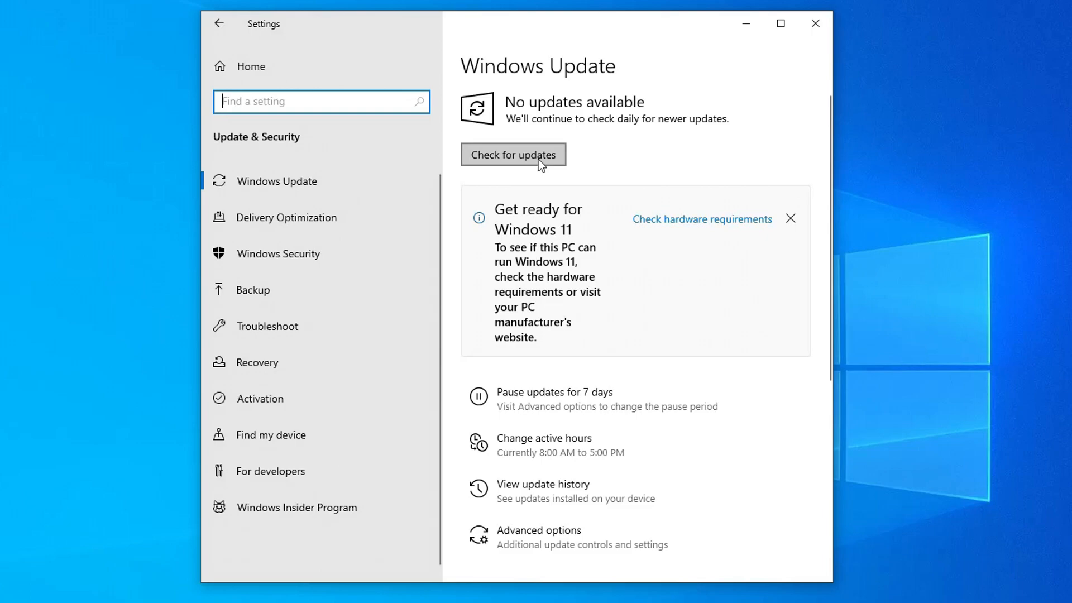
{"action": "mouse_move", "coordinate": [538, 165]}
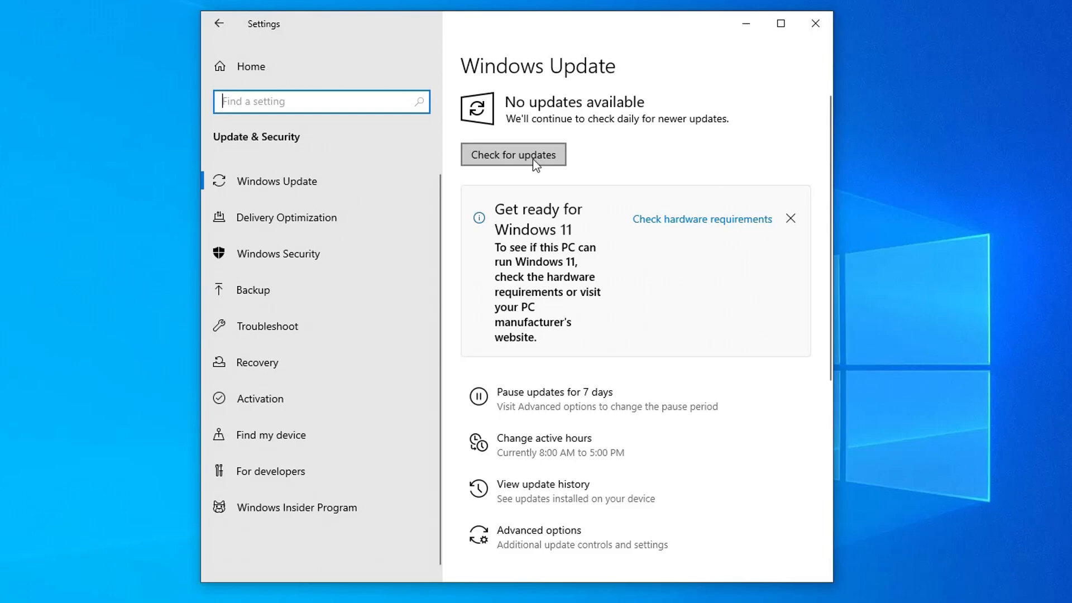
{"action": "mouse_move", "coordinate": [379, 399]}
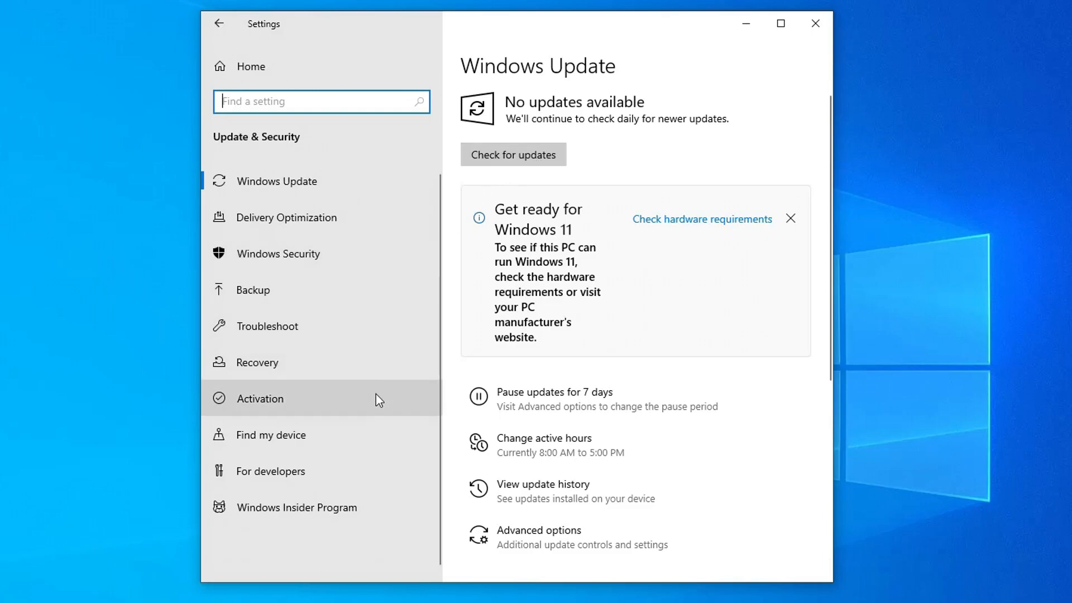
{"action": "left_click", "coordinate": [262, 398]}
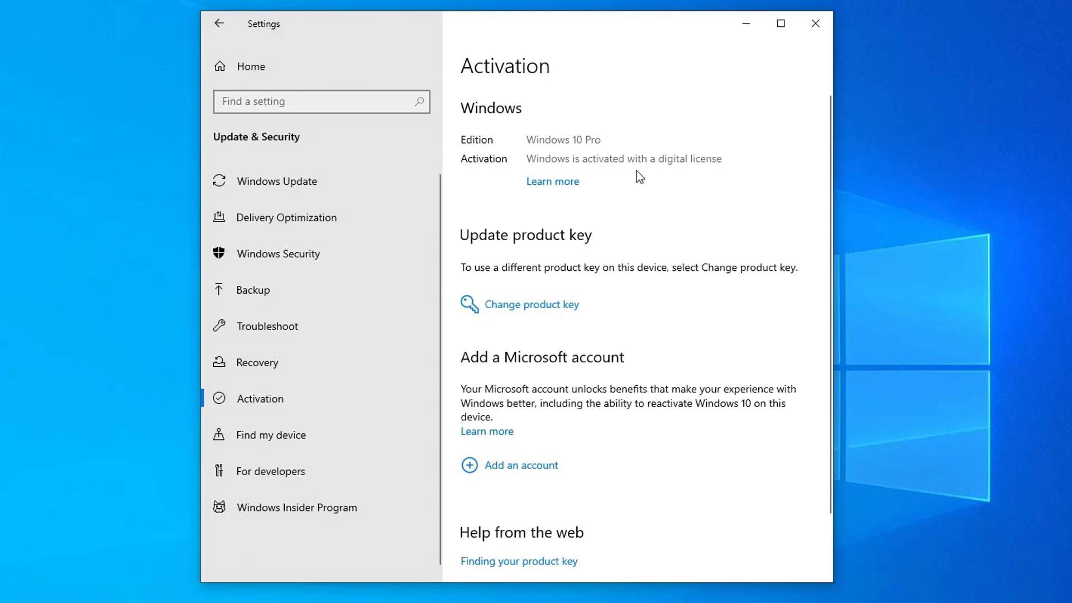
{"action": "mouse_move", "coordinate": [715, 178]}
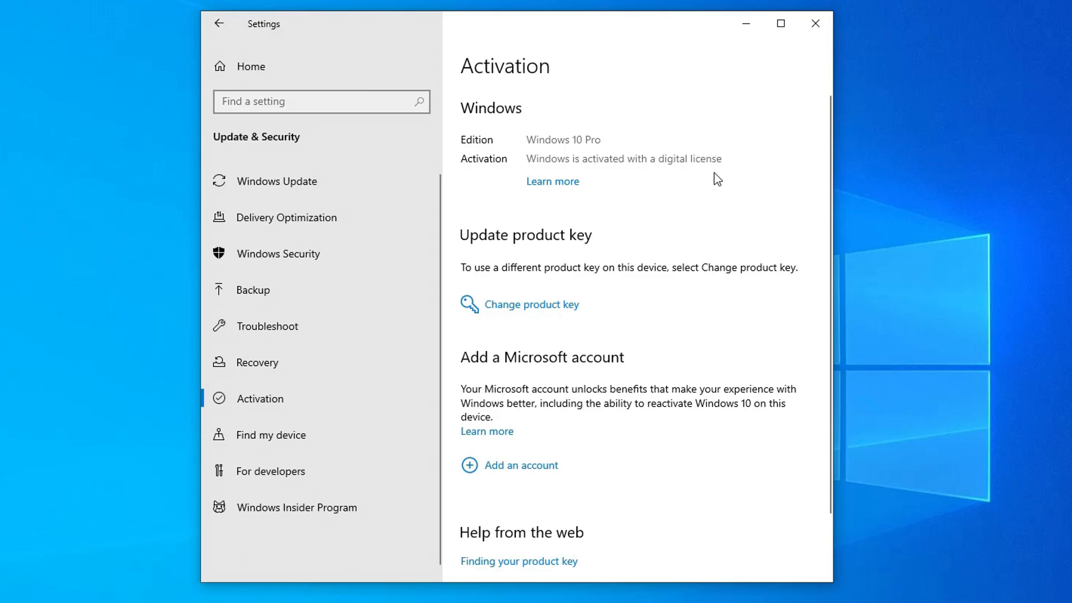
{"action": "left_click", "coordinate": [814, 23]}
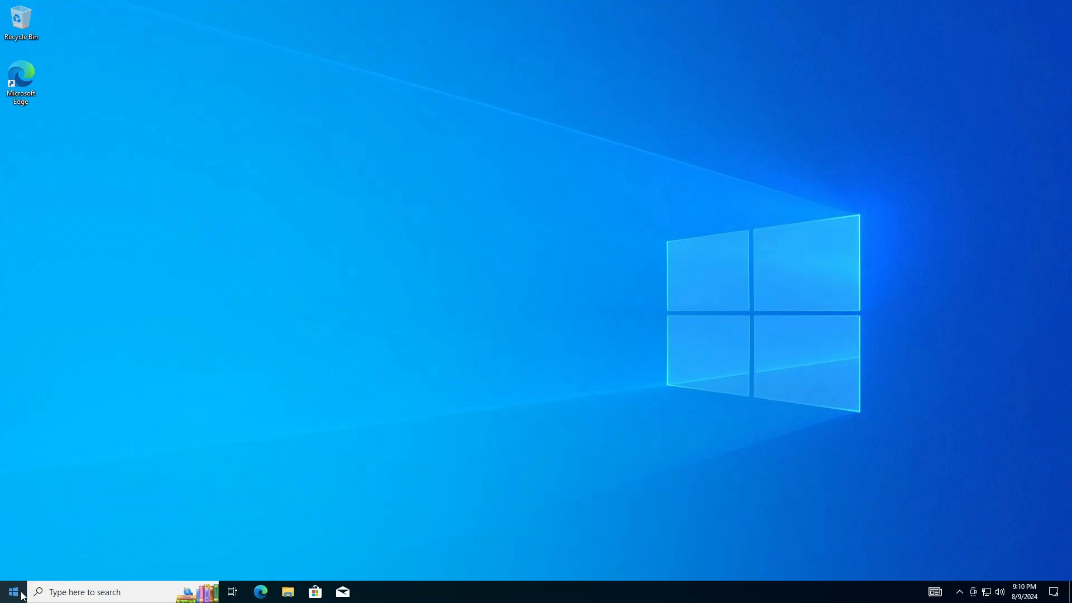
Restart from the Start quick menu and boot back into the Windows 7 desktop.
{"action": "right_click", "coordinate": [12, 592]}
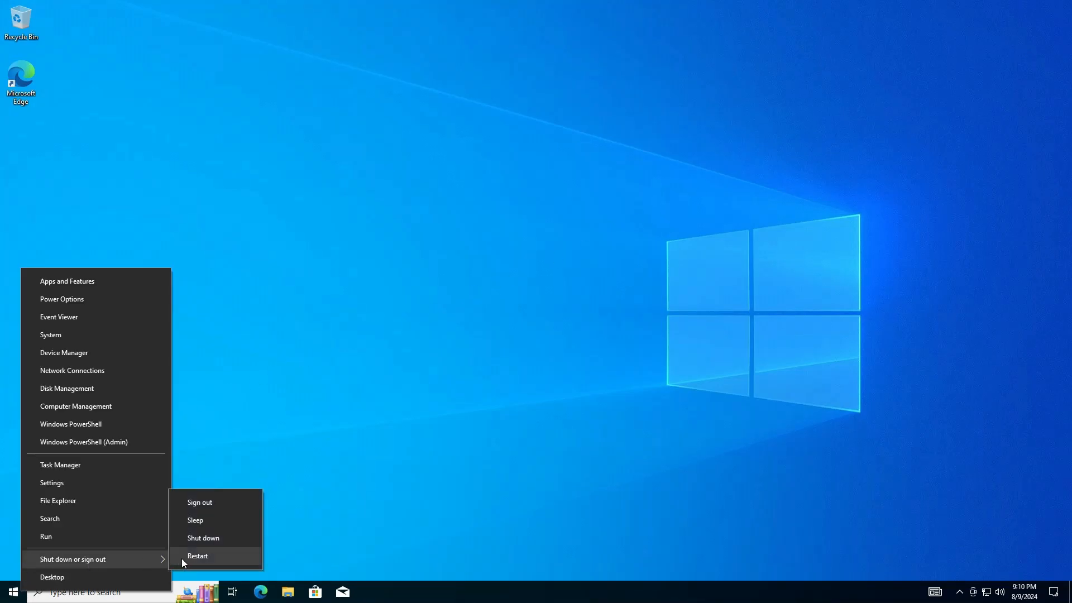
{"action": "left_click", "coordinate": [198, 555]}
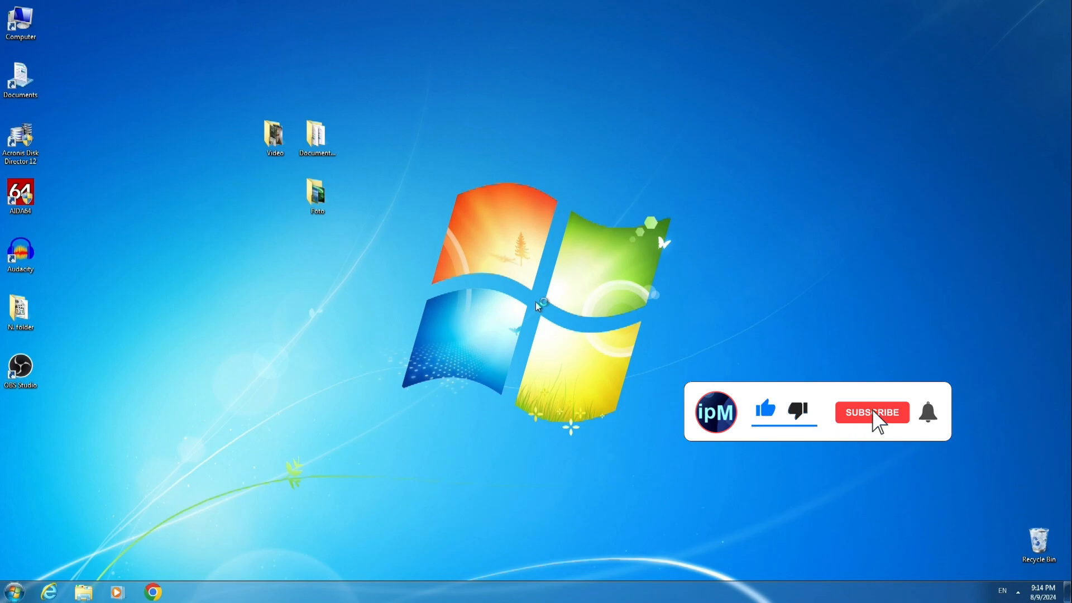
{"action": "left_click", "coordinate": [871, 412]}
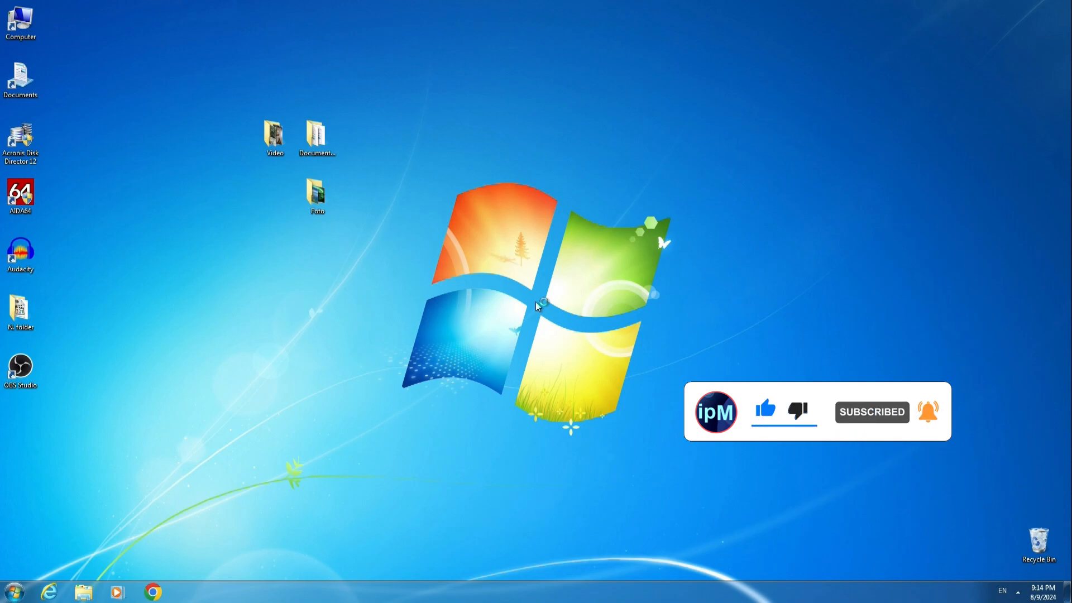